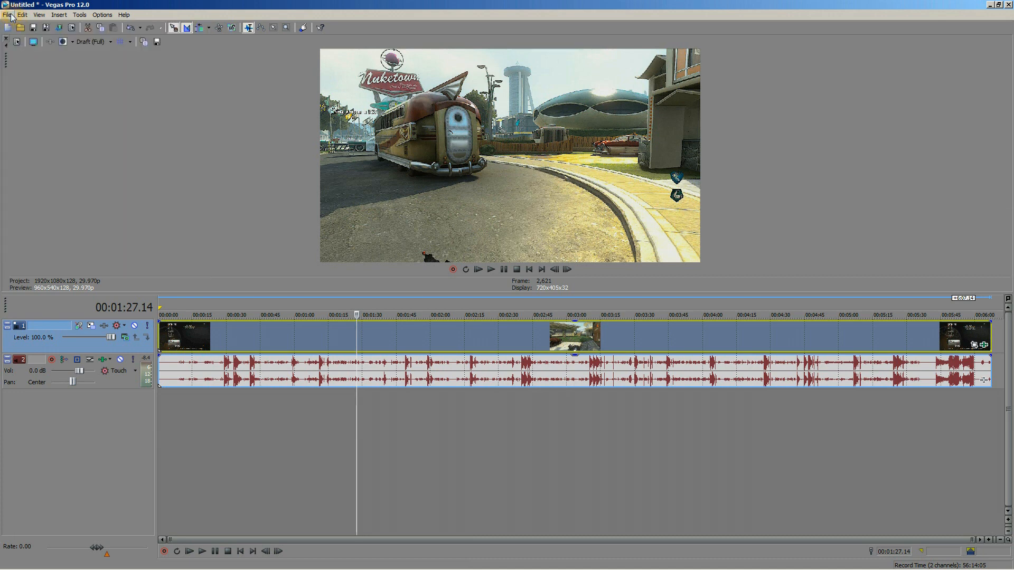
mouse_move(16, 43)
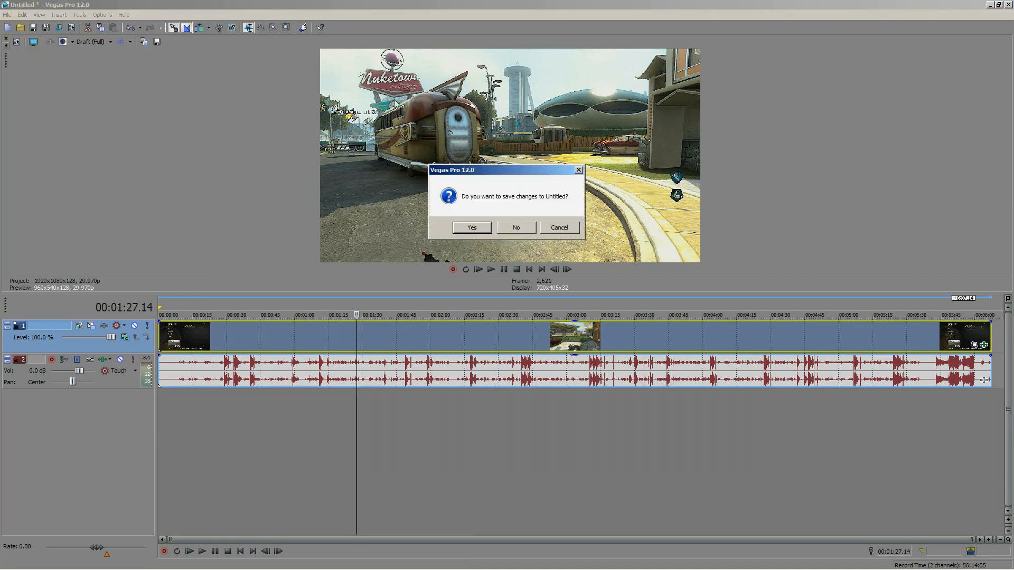
Dismiss the save-changes prompt to view the 1920×1080, 29.970 fps project properties
click(516, 227)
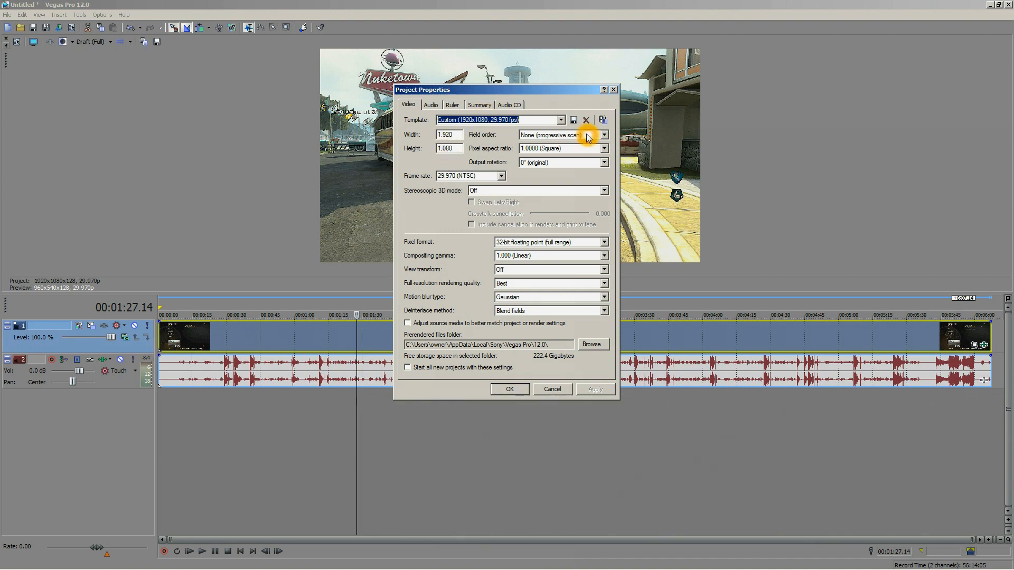
Set field order to None (progressive scan) and frame rate to 30 fps
click(607, 135)
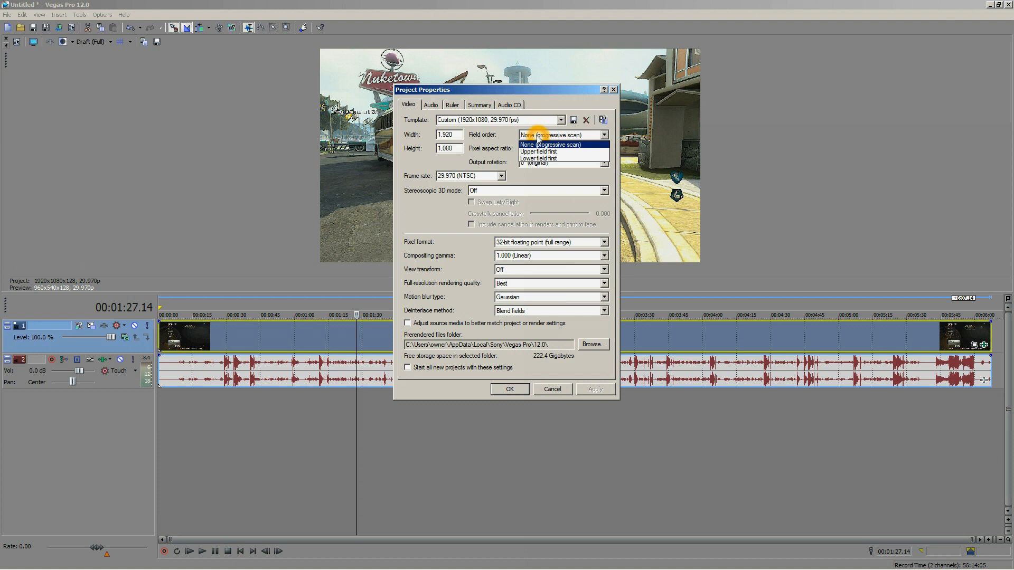
click(551, 144)
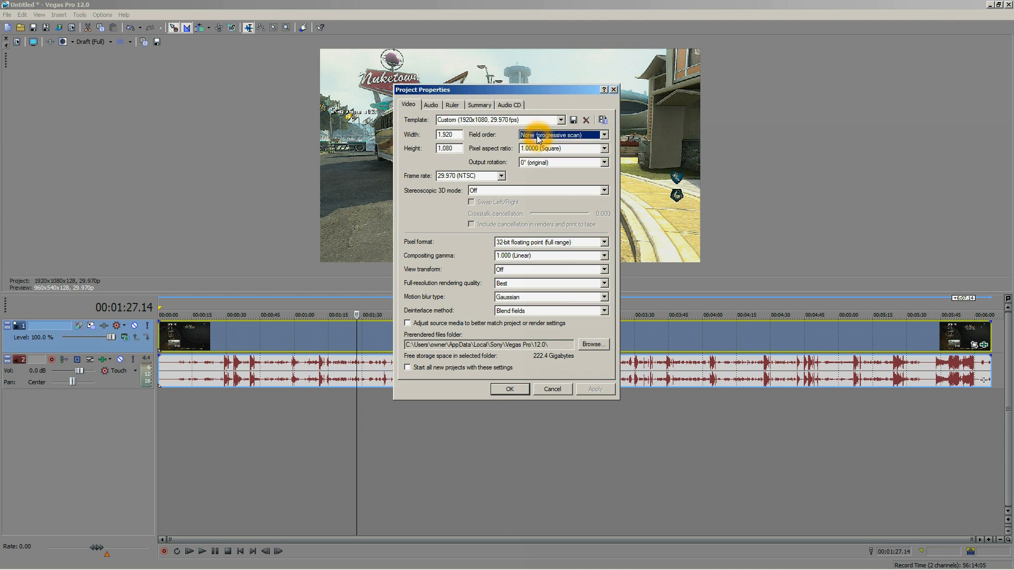
mouse_move(436, 229)
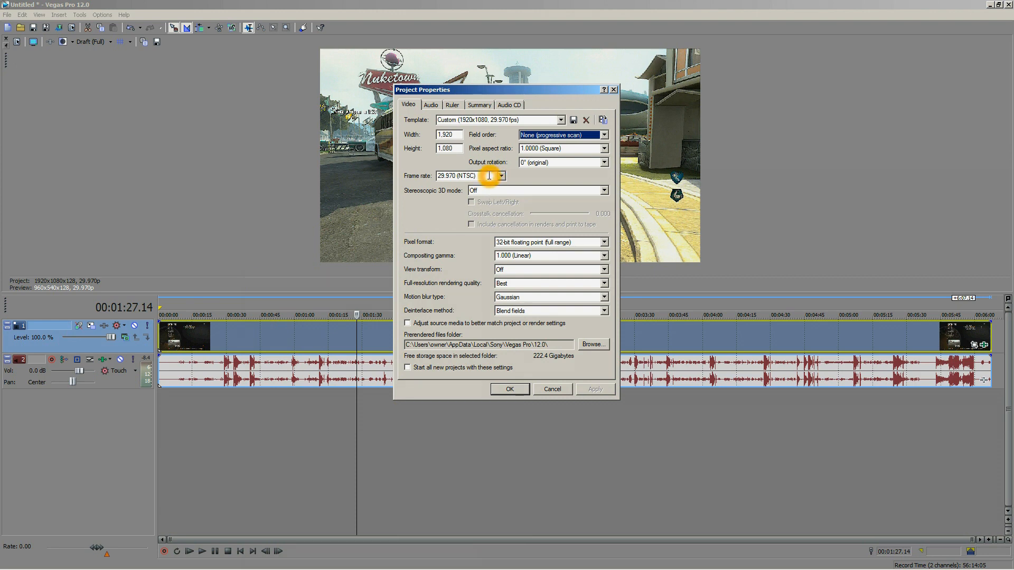
text(30.000)
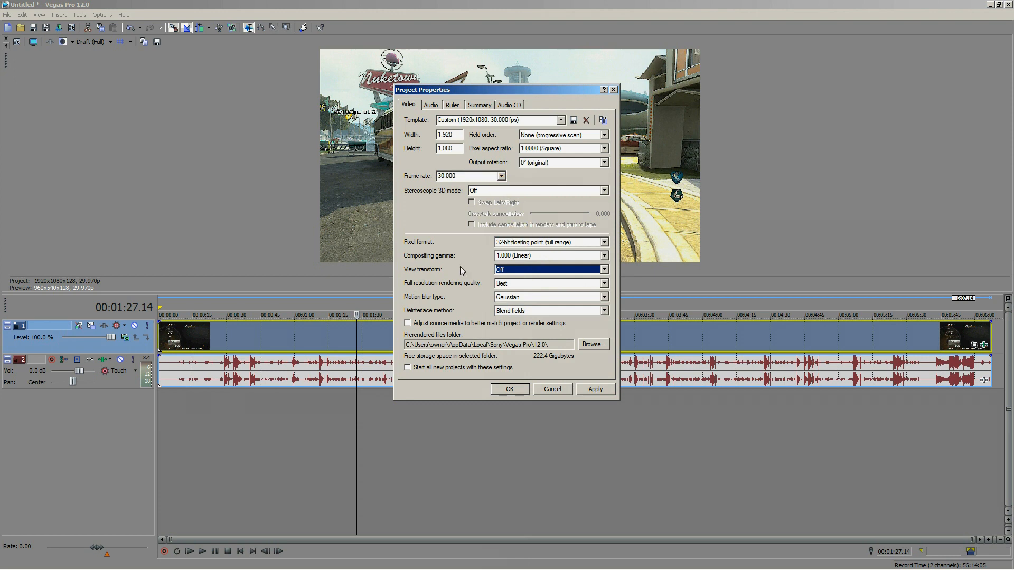
mouse_move(473, 283)
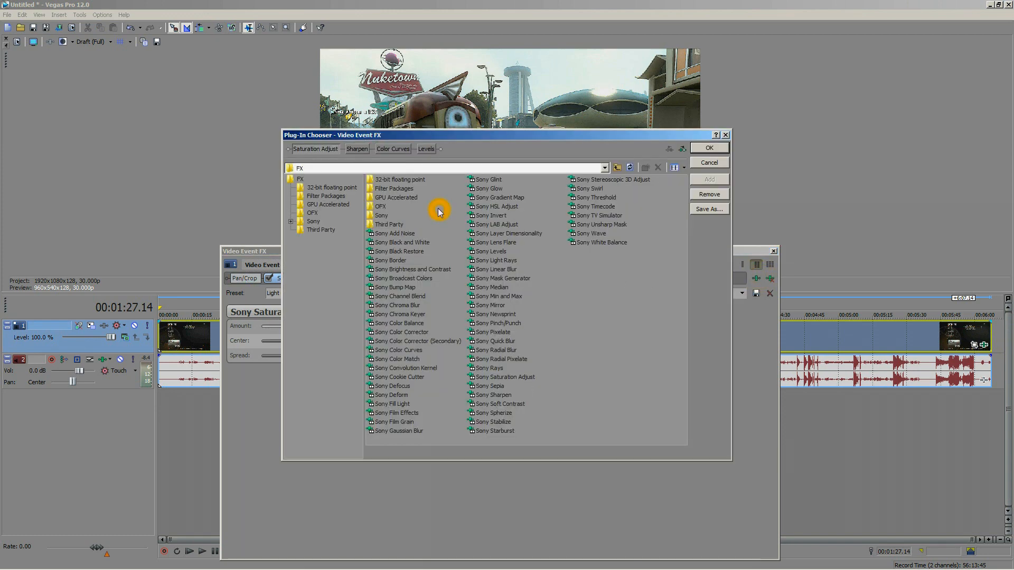
mouse_move(502, 386)
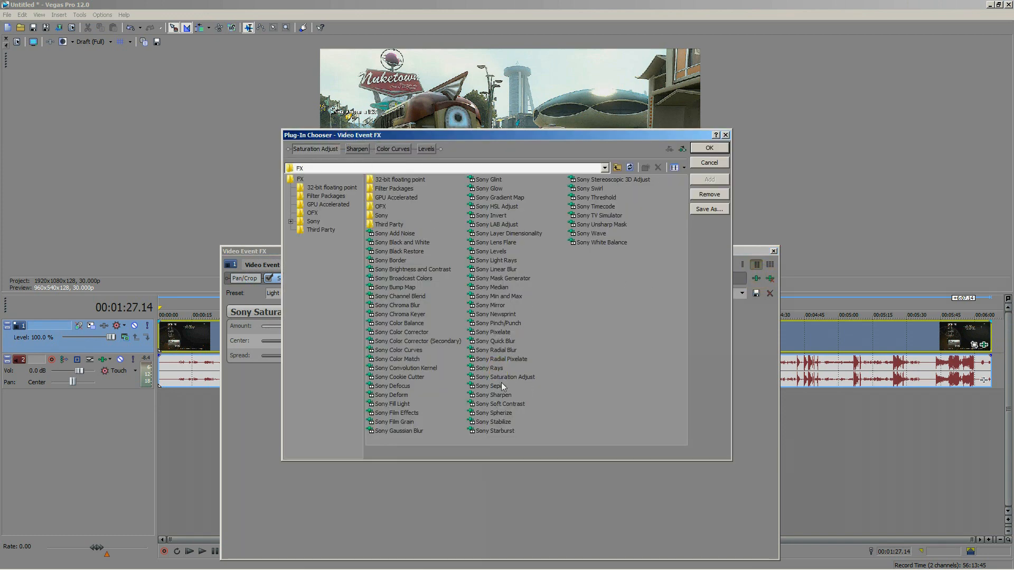
Add Sony Saturation Adjust from the Plug-In Chooser, then close the chooser
click(505, 377)
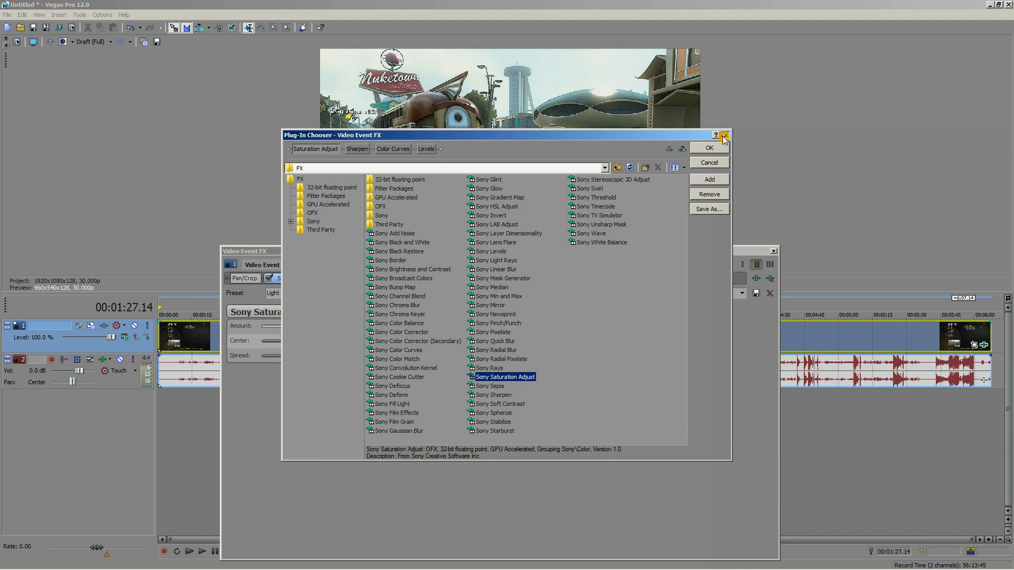
click(709, 148)
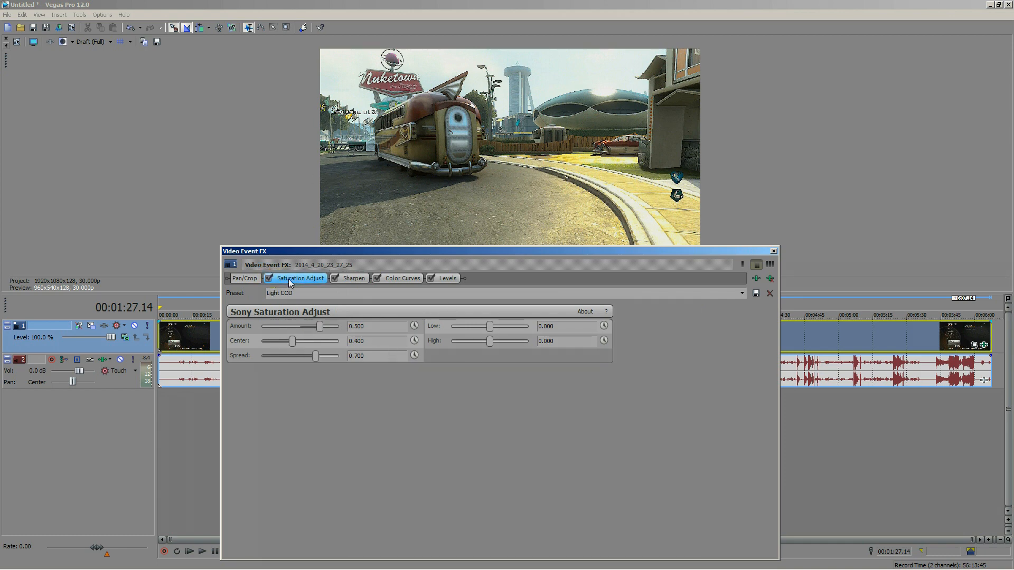
Try the cod preset on Saturation Adjust, revert to Light COD, and view Sharpen at 0.500
click(270, 278)
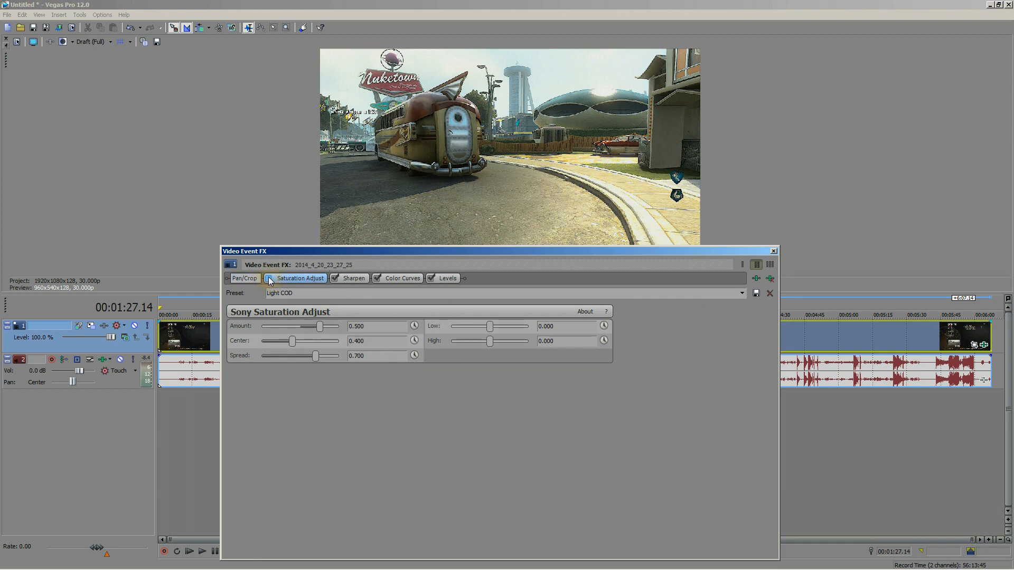
click(269, 278)
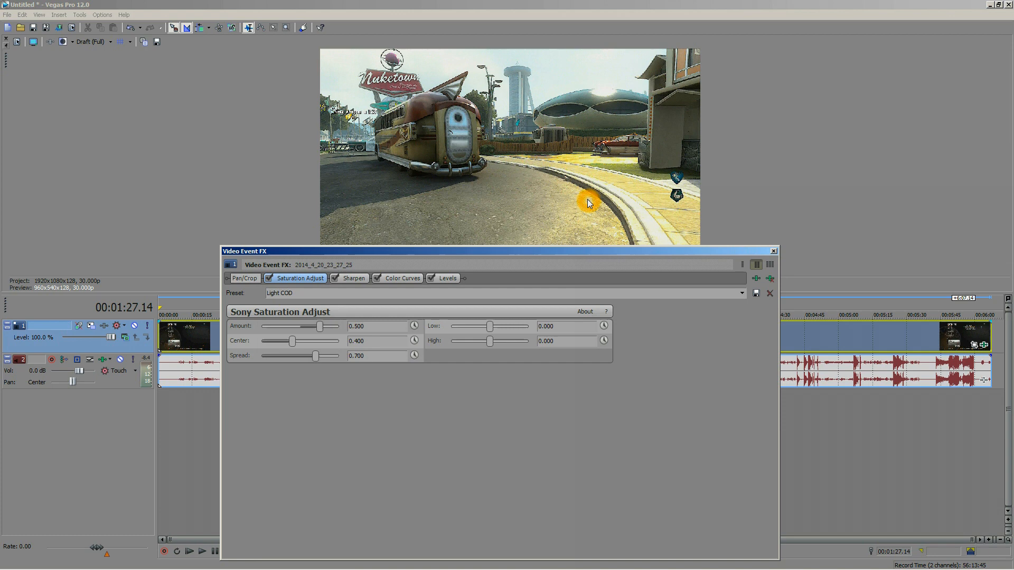
click(741, 293)
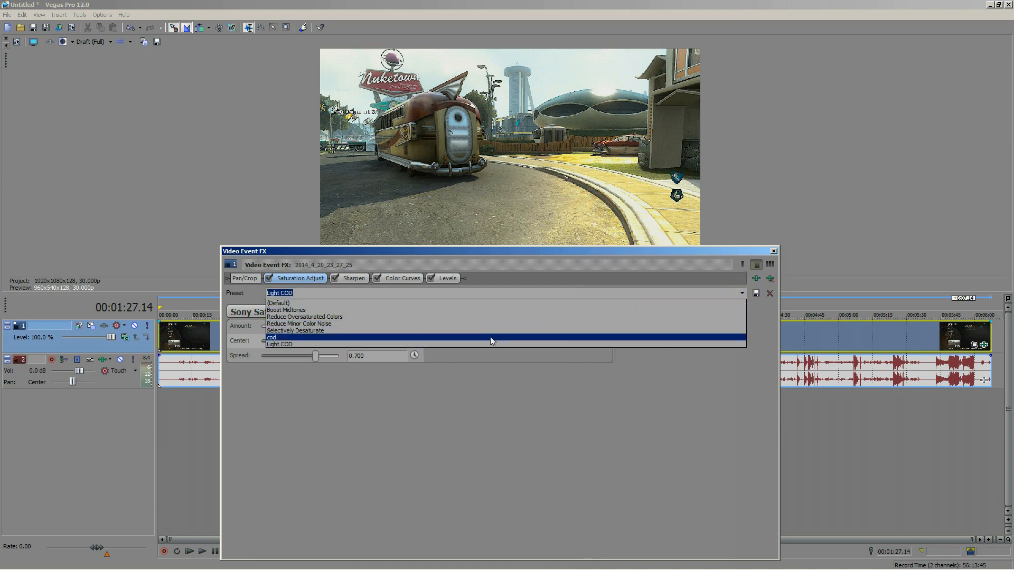
click(271, 336)
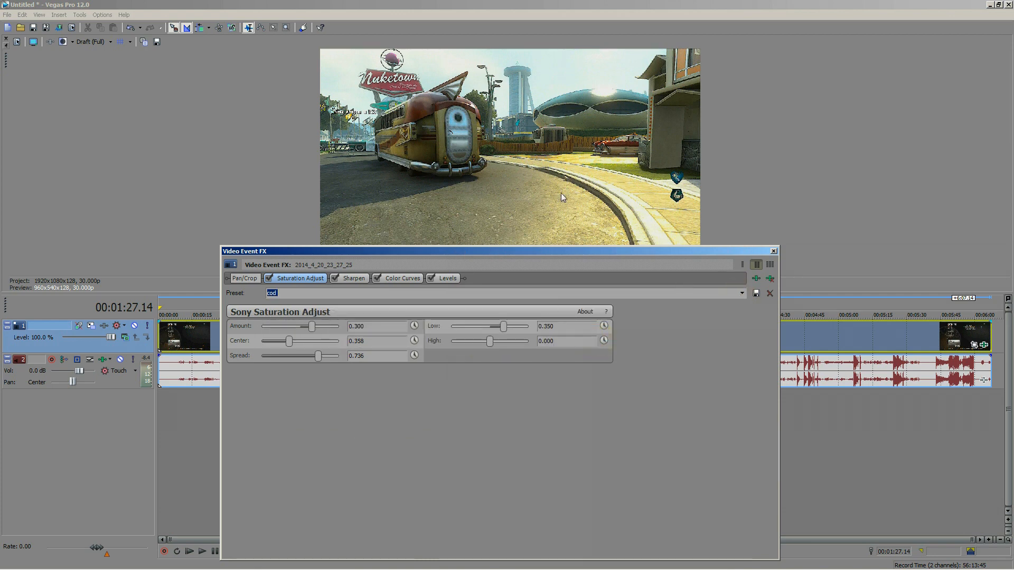
click(741, 293)
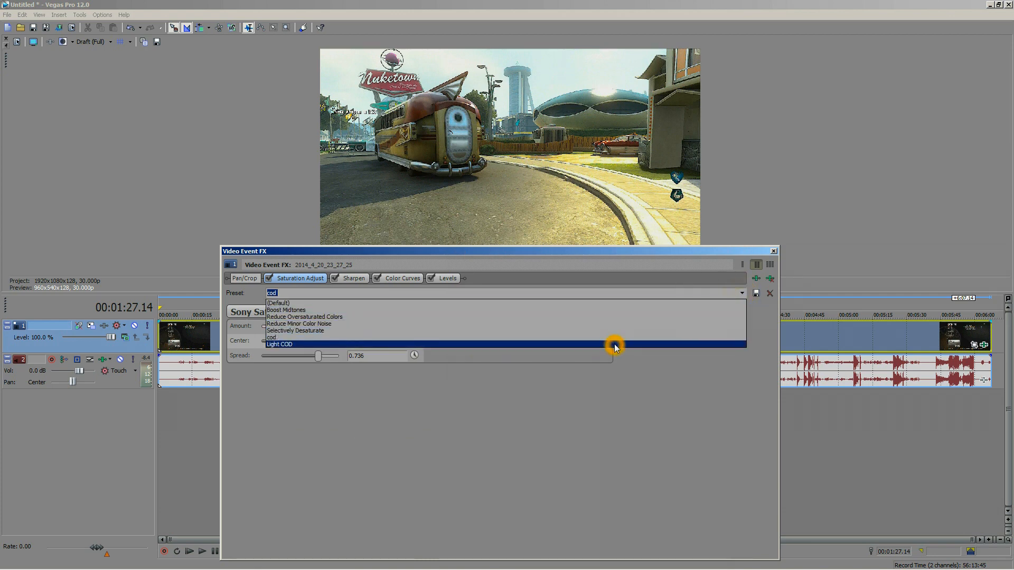
click(279, 344)
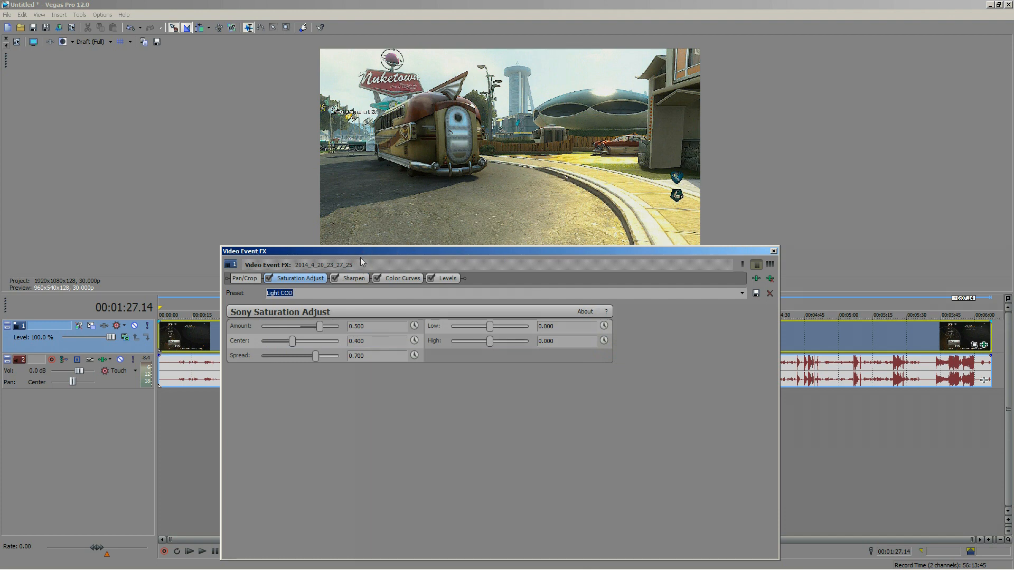
click(354, 277)
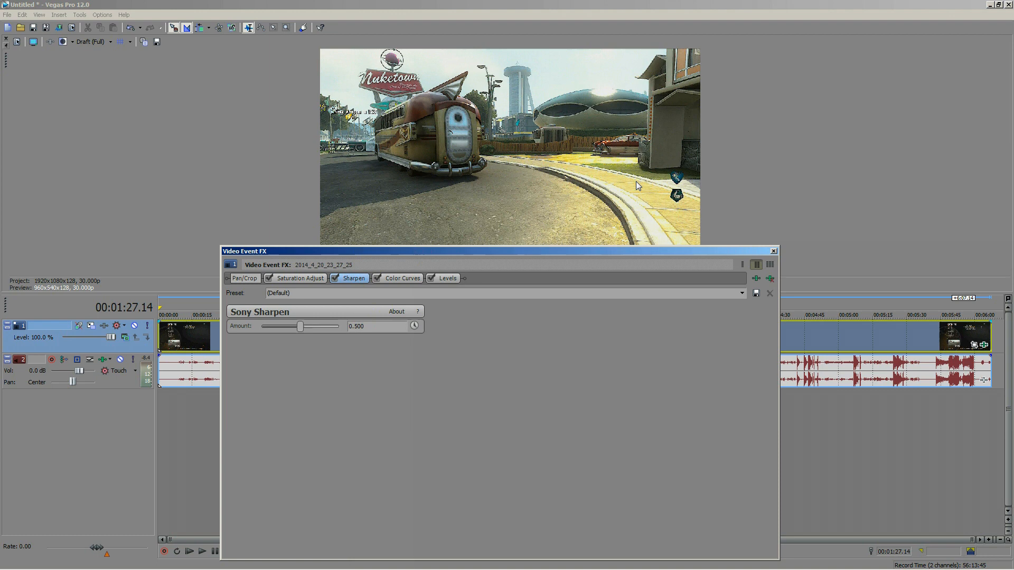
Review the Color Curves settings and the Levels COD preset with output end 0.920
click(402, 278)
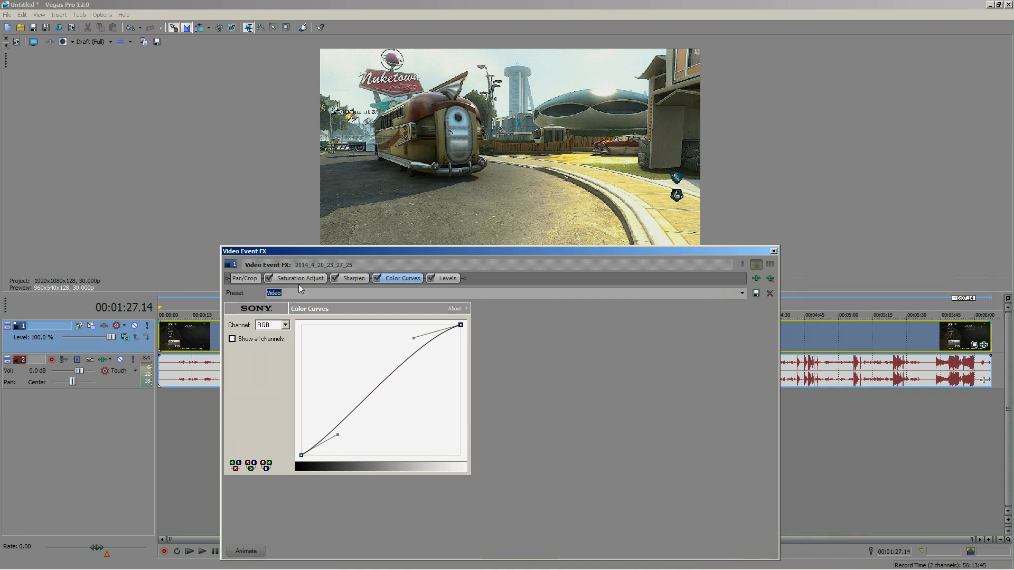
click(447, 278)
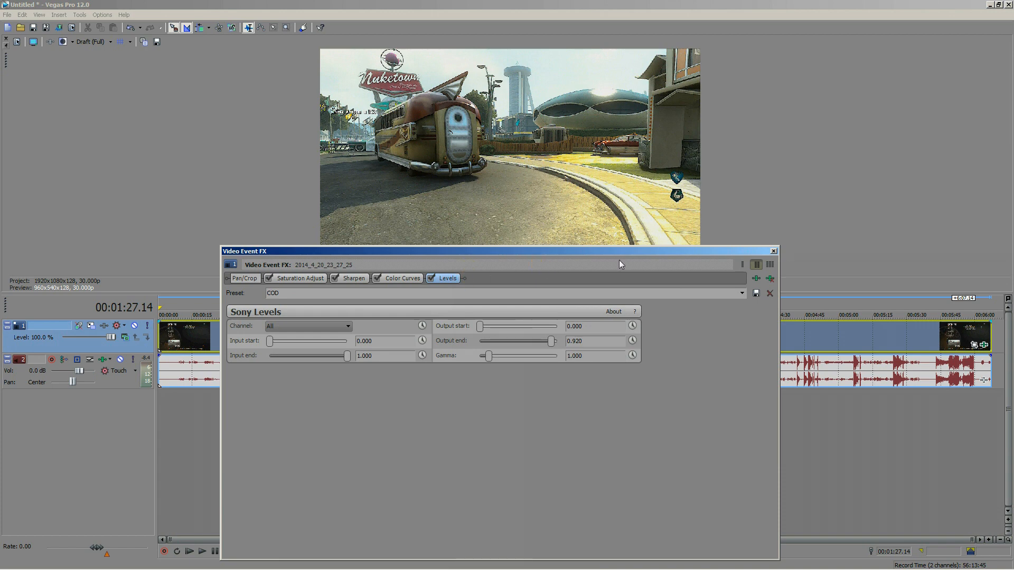
mouse_move(255, 279)
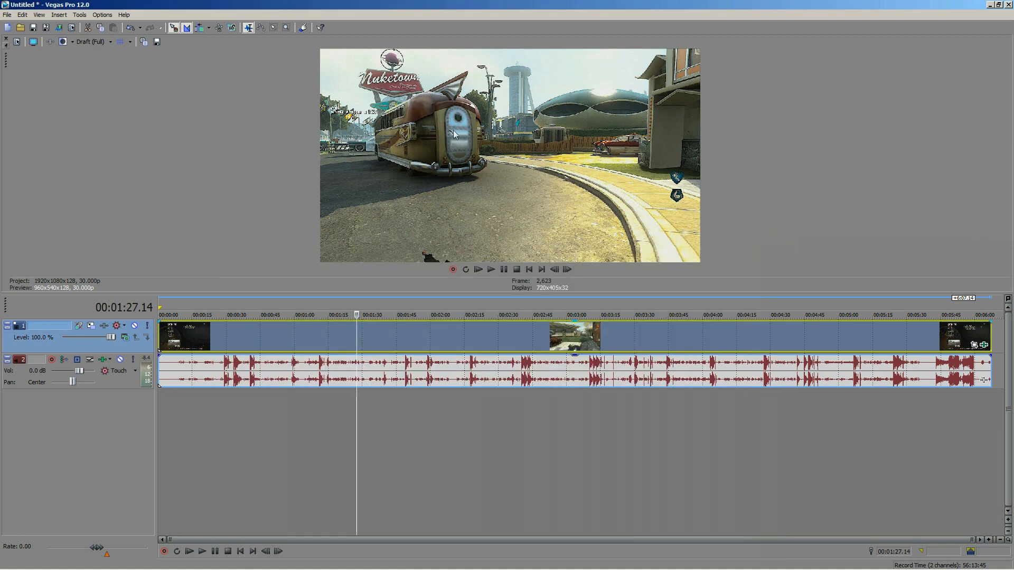
In Render As, choose the YouTube 1080P MP4 template and customize it
click(7, 14)
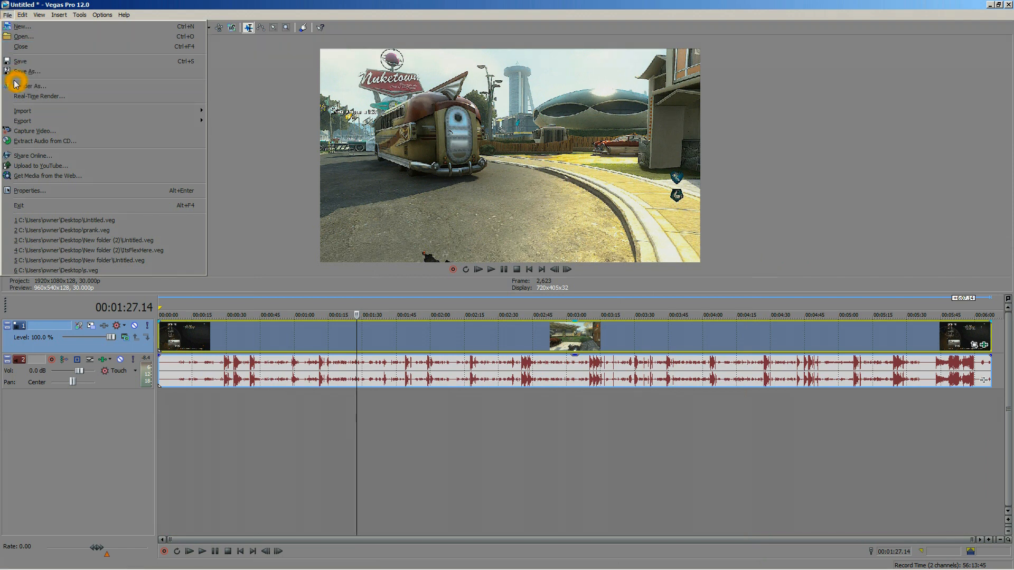
click(32, 85)
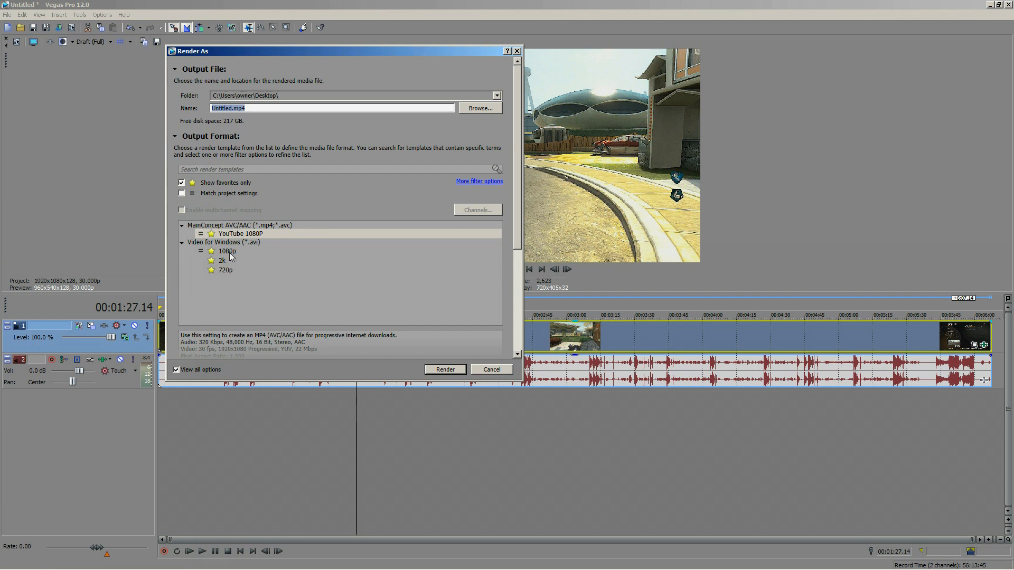
click(227, 250)
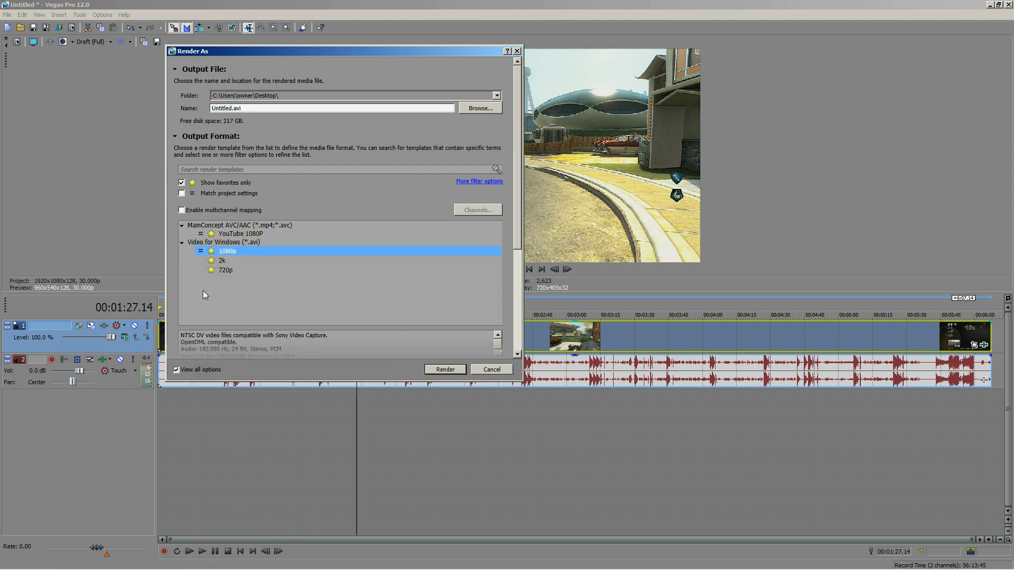
mouse_move(293, 285)
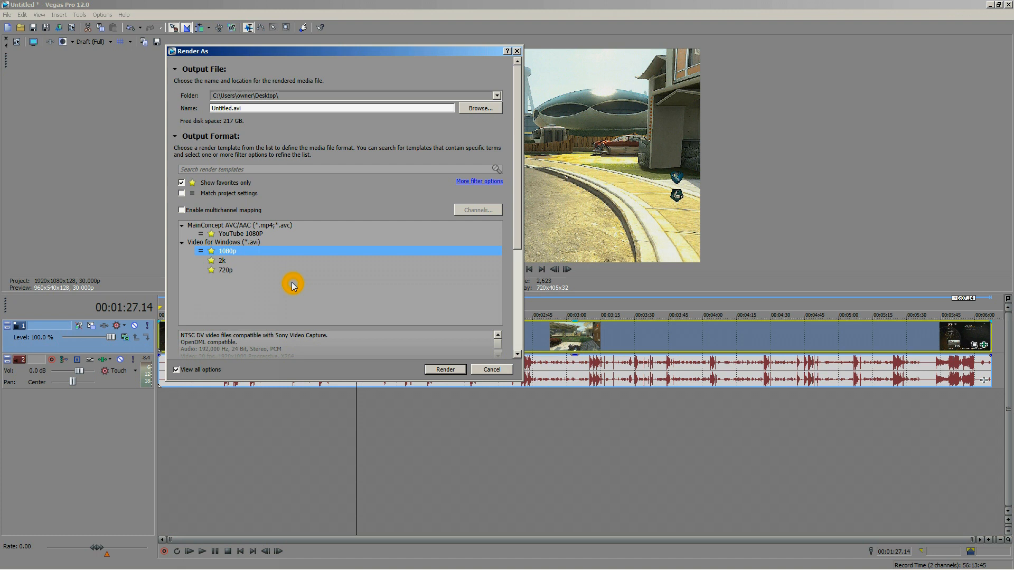
click(240, 234)
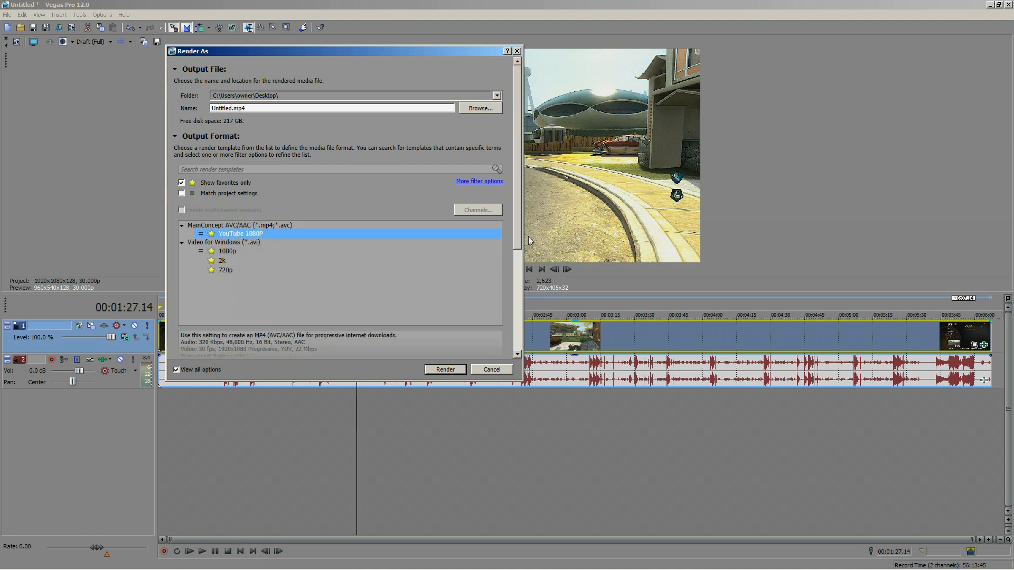
scroll(down, 3)
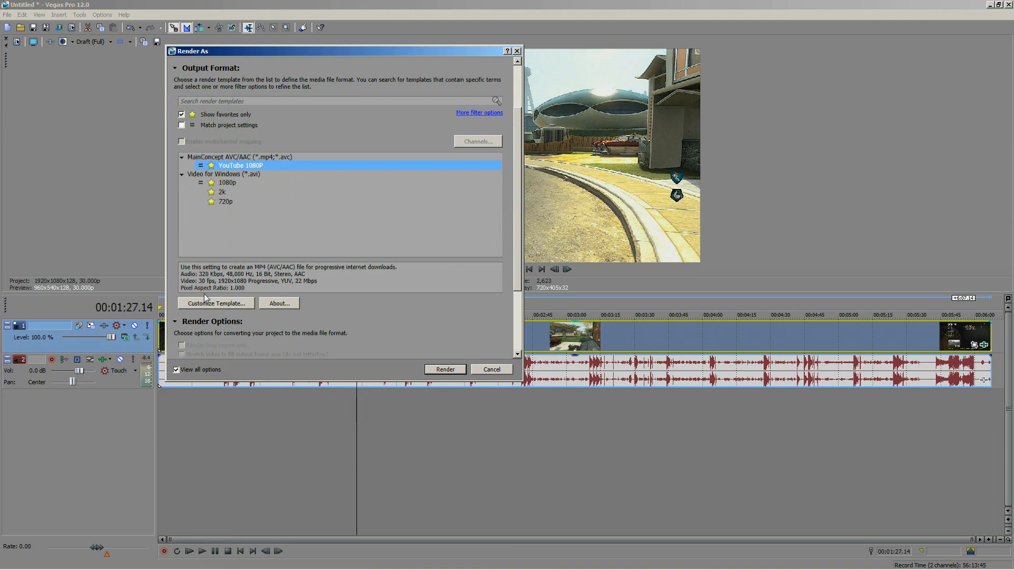
click(216, 303)
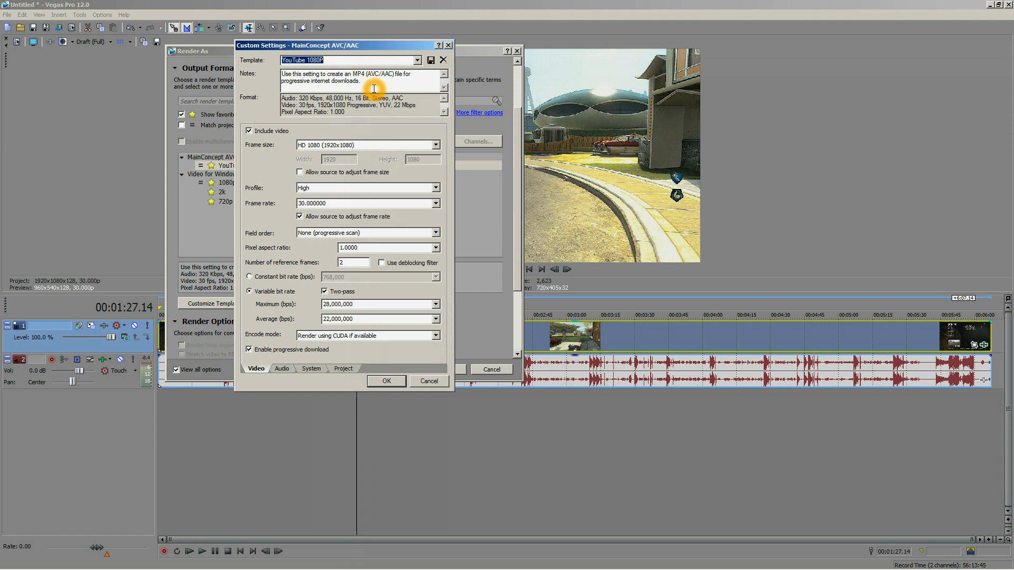
mouse_move(321, 188)
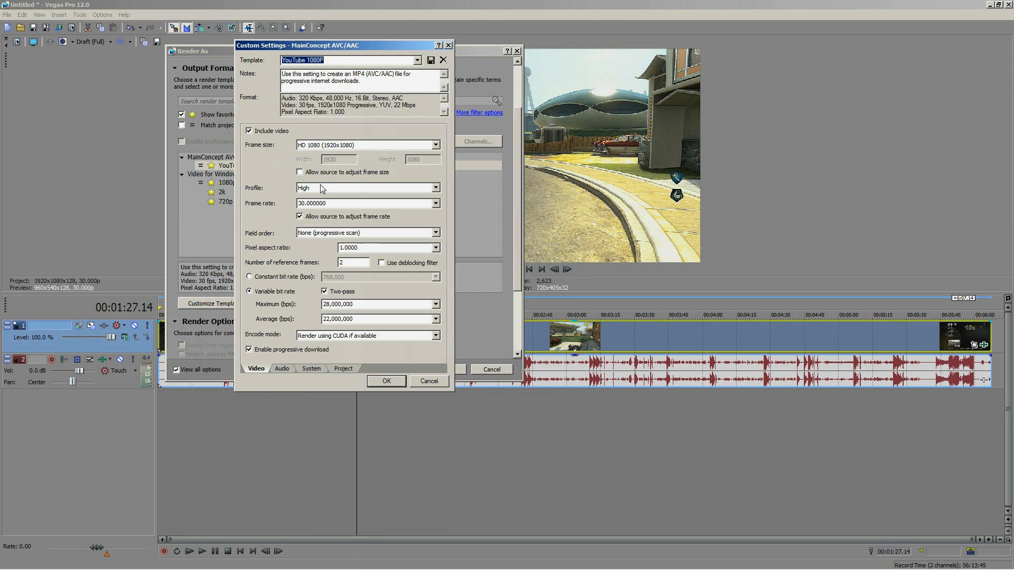
click(365, 145)
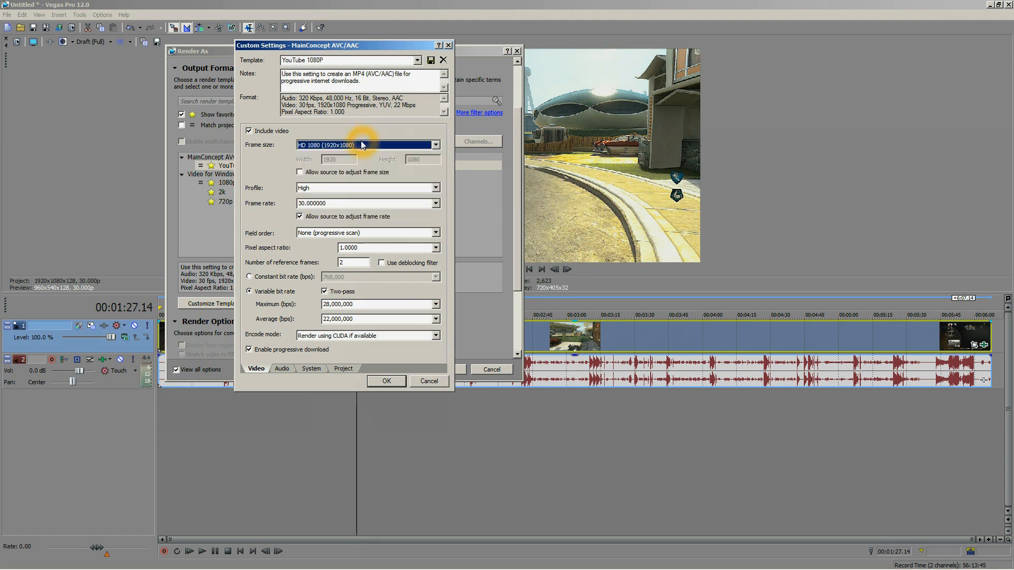
click(434, 145)
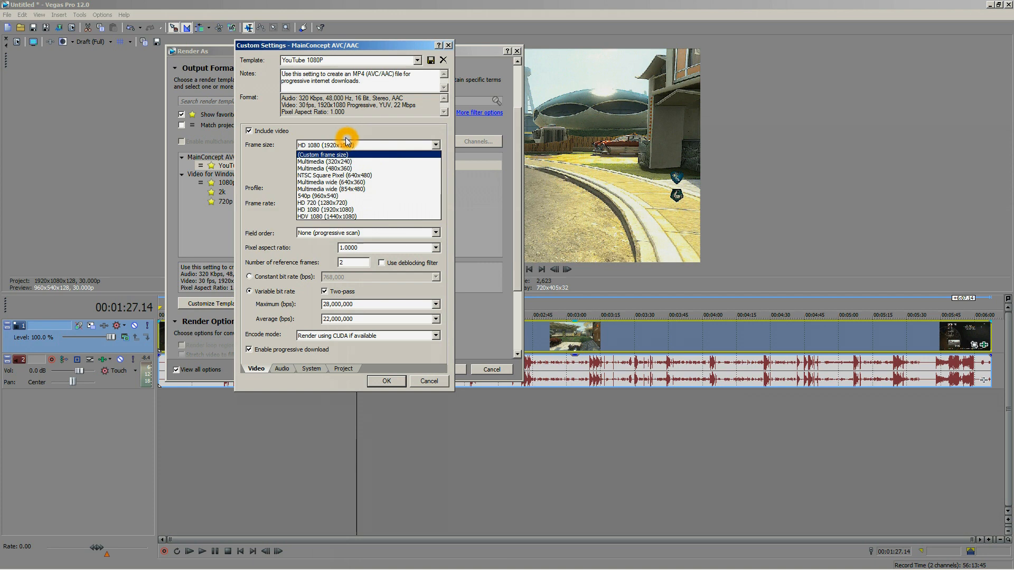
click(340, 209)
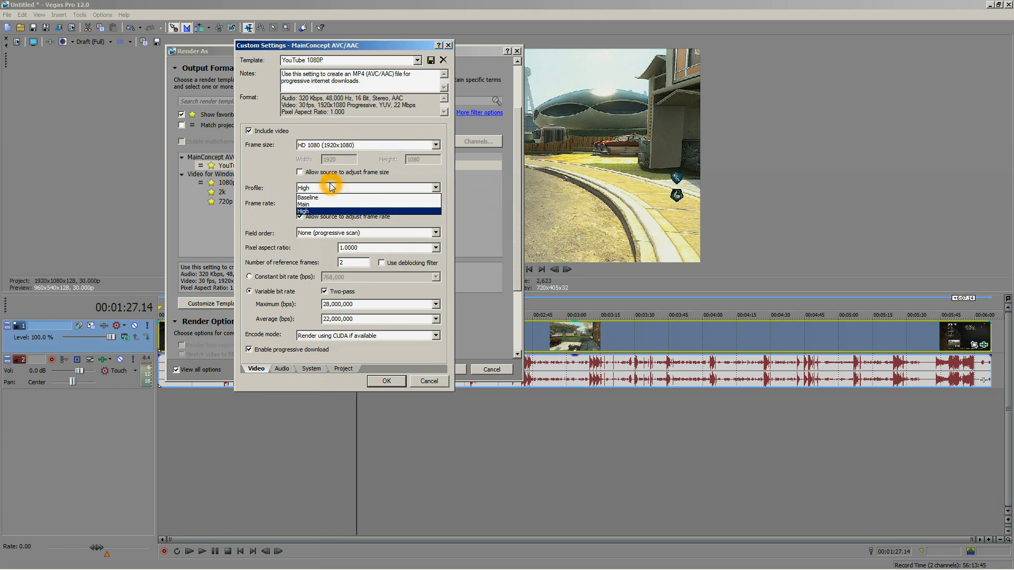
click(303, 211)
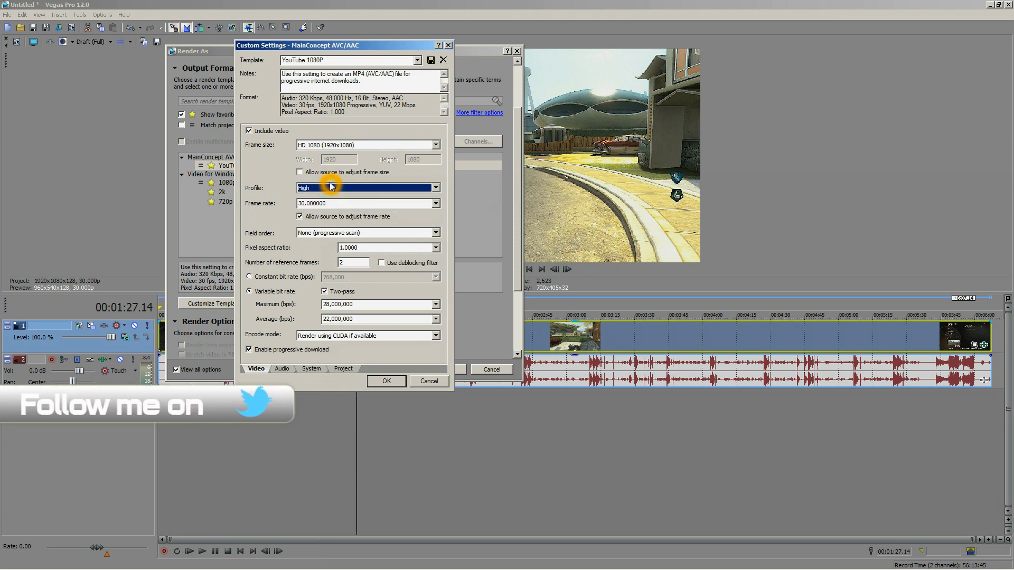
mouse_move(262, 207)
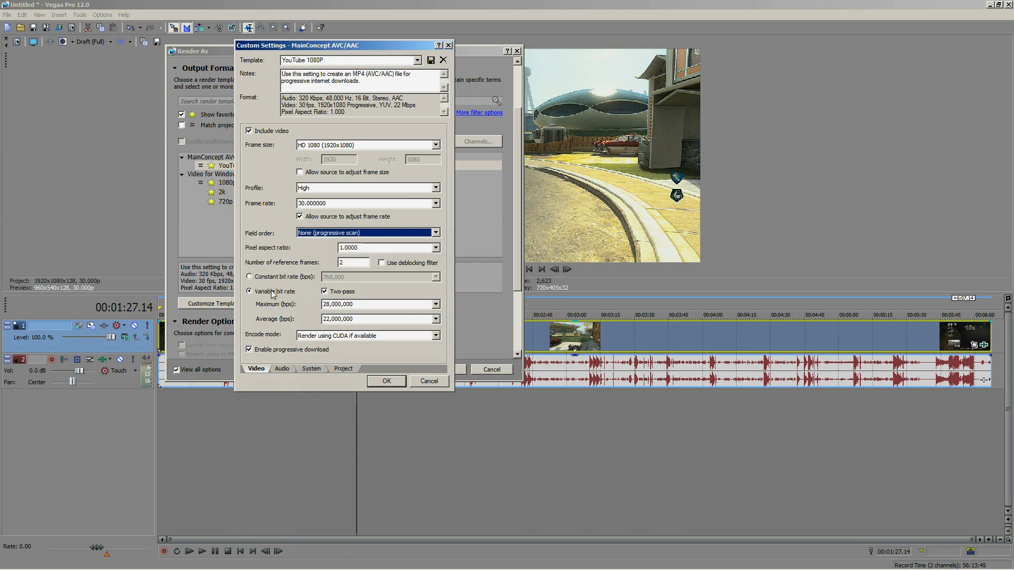
mouse_move(246, 320)
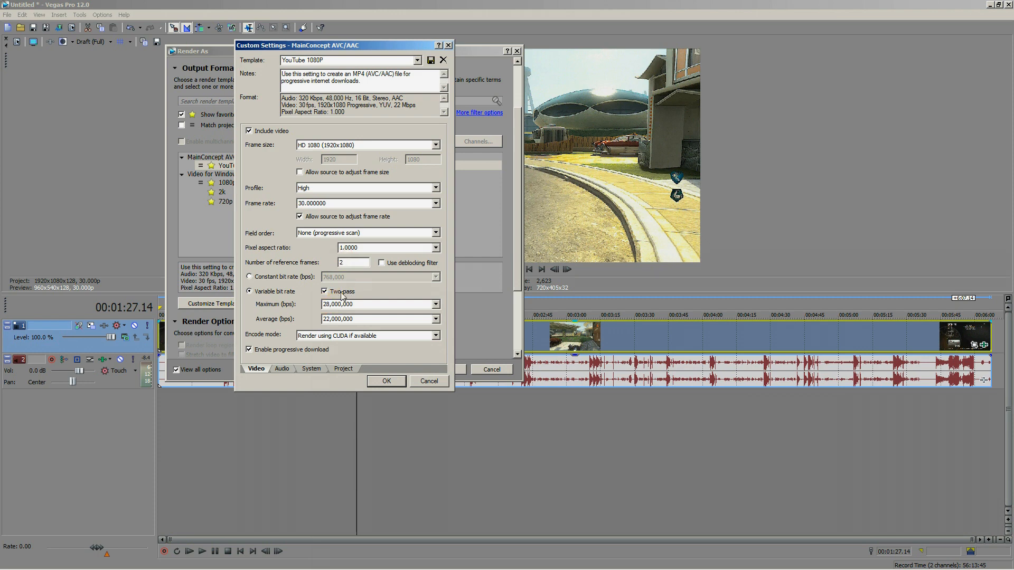
mouse_move(318, 304)
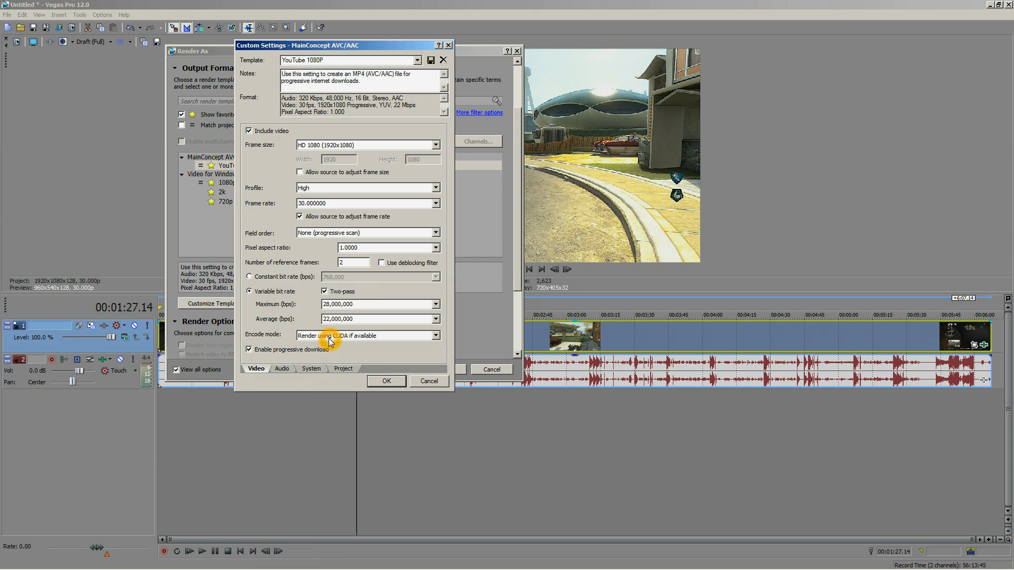
click(366, 335)
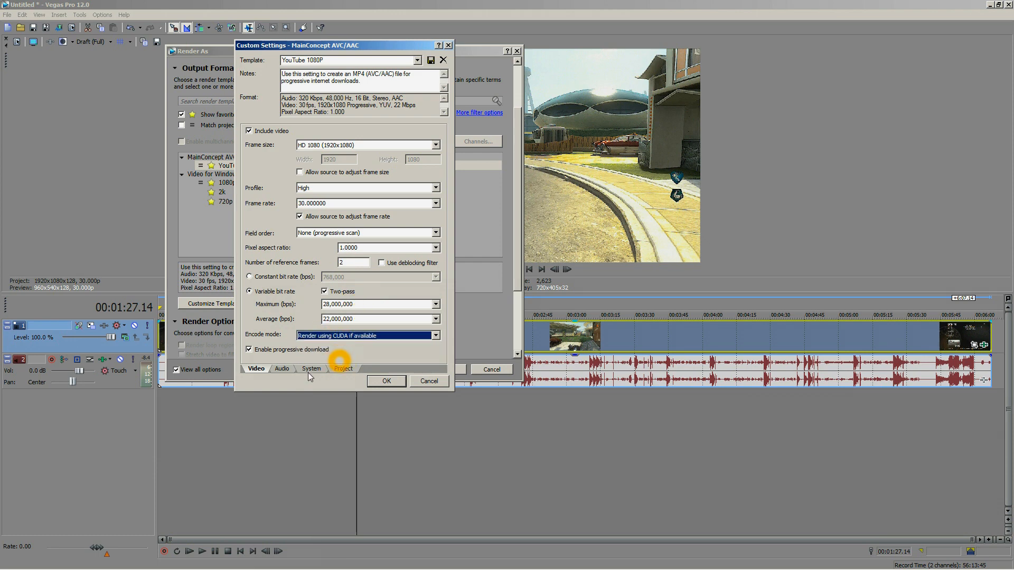
click(312, 369)
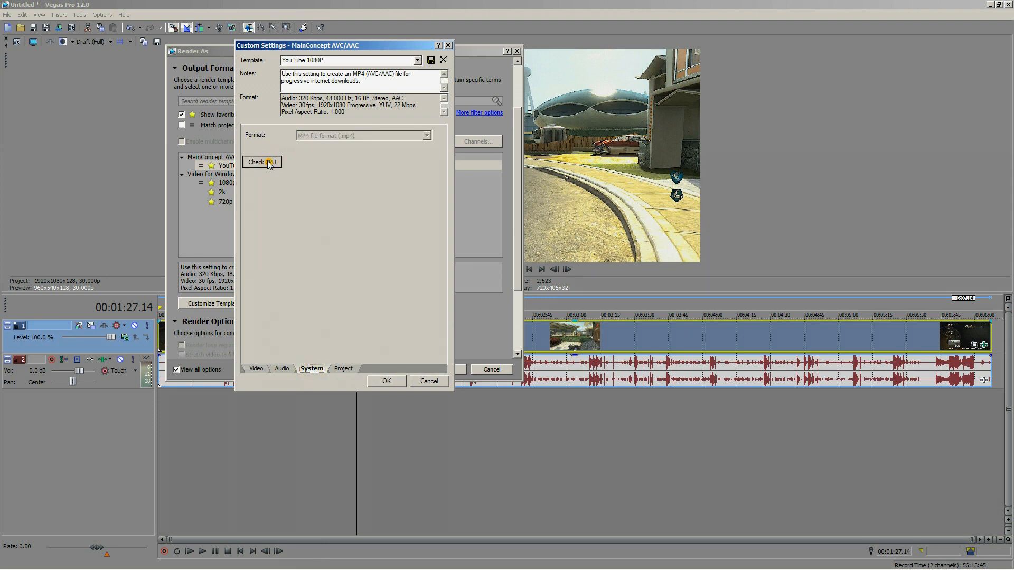
click(256, 368)
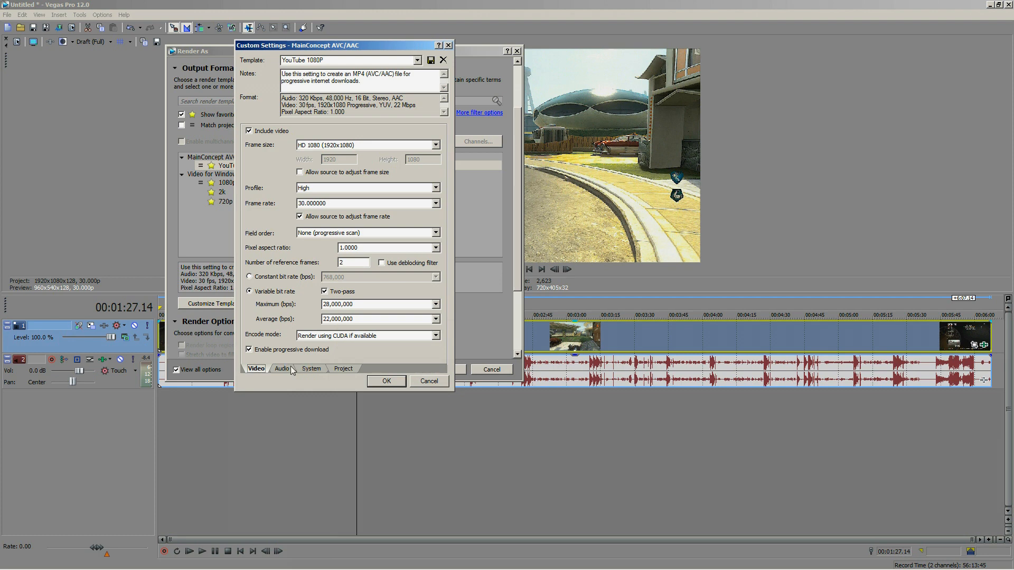
Keep 48,000 Hz audio, set bit rate to 320,000 bps, and verify Best rendering quality
click(282, 369)
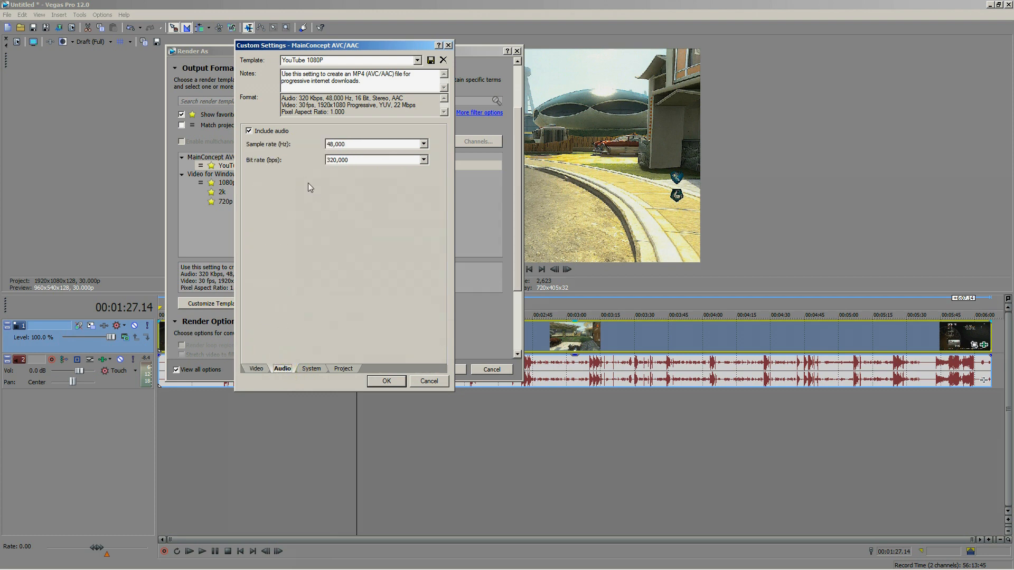
click(422, 143)
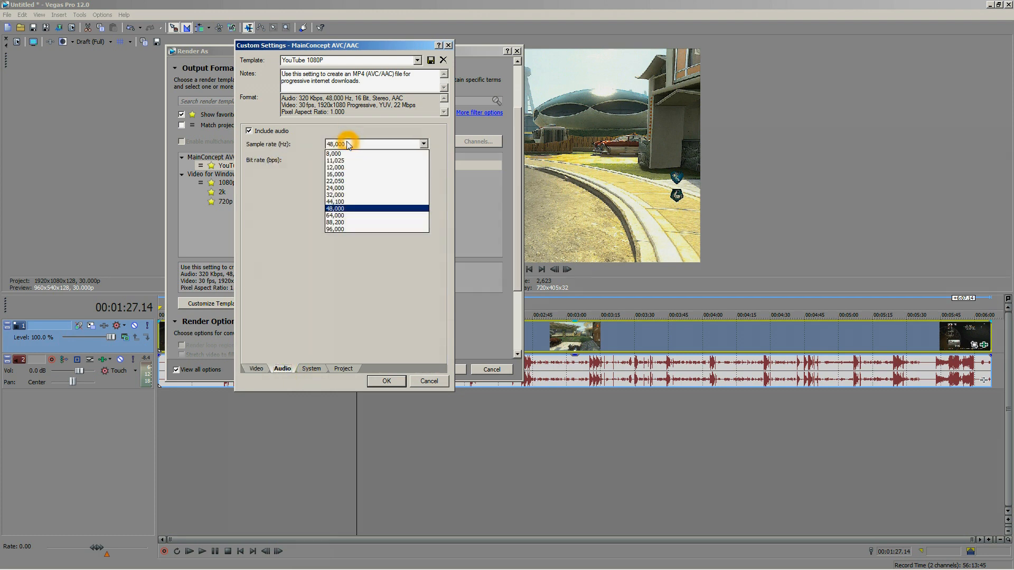
click(335, 208)
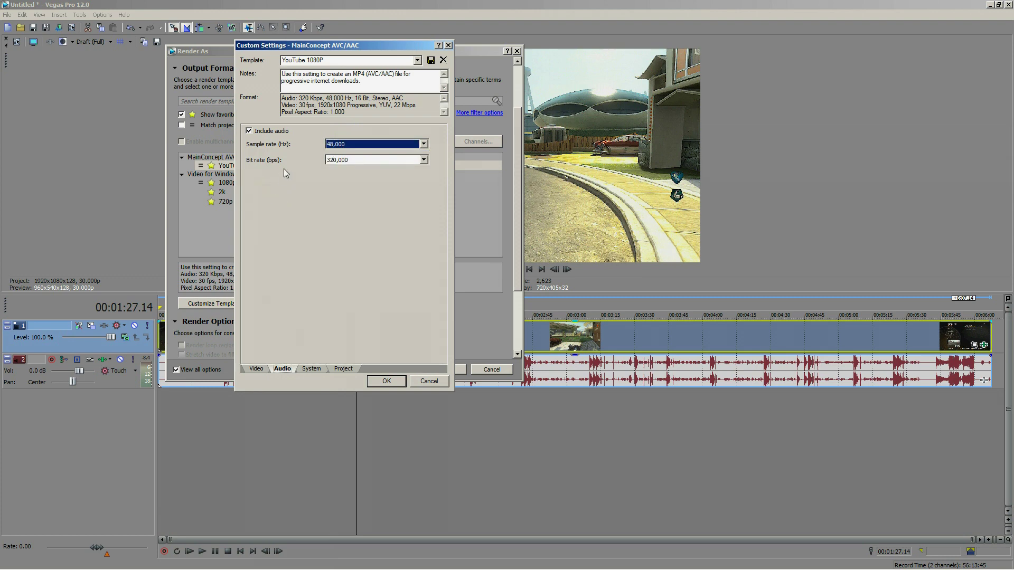
click(422, 159)
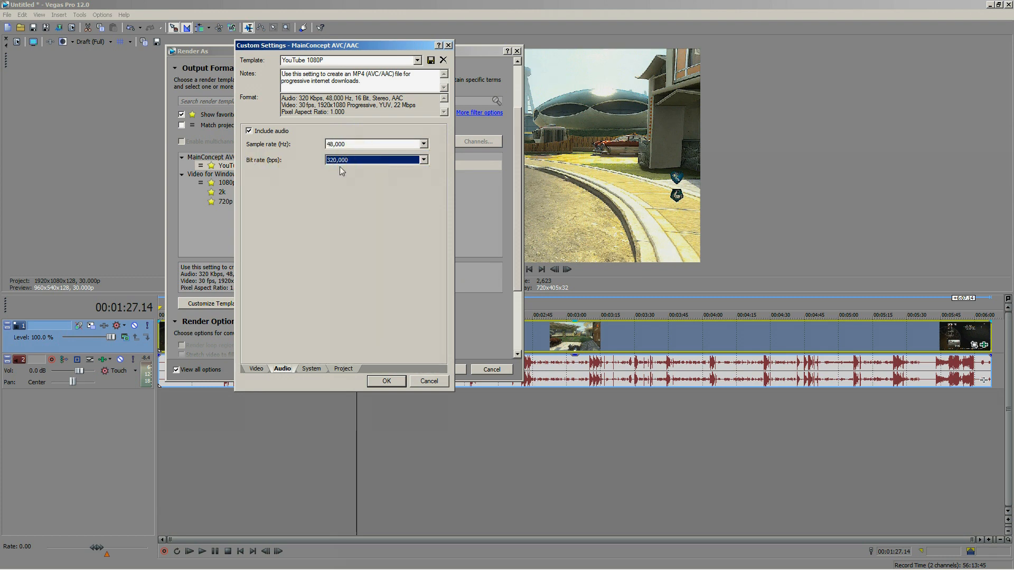
click(423, 159)
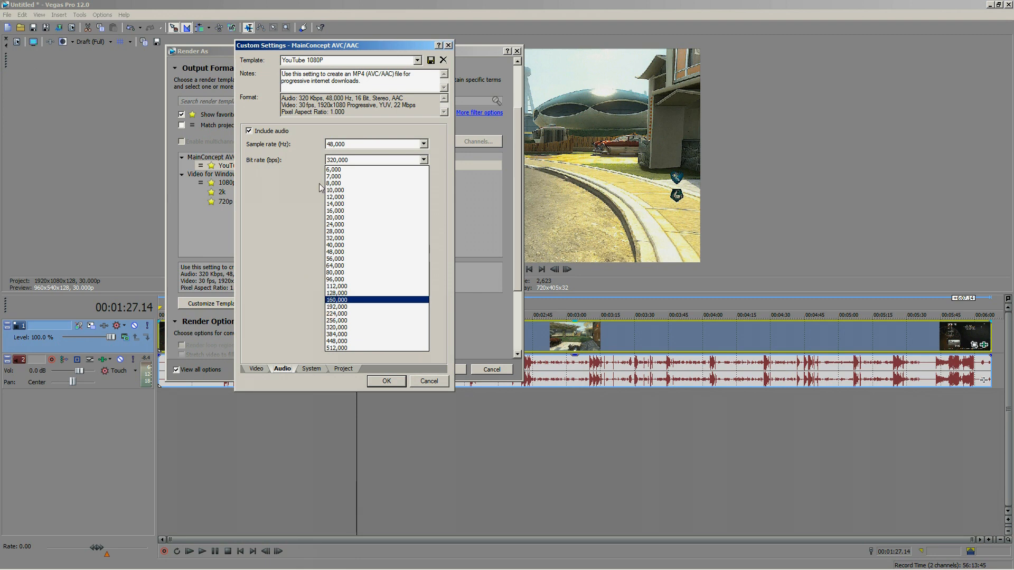
click(336, 327)
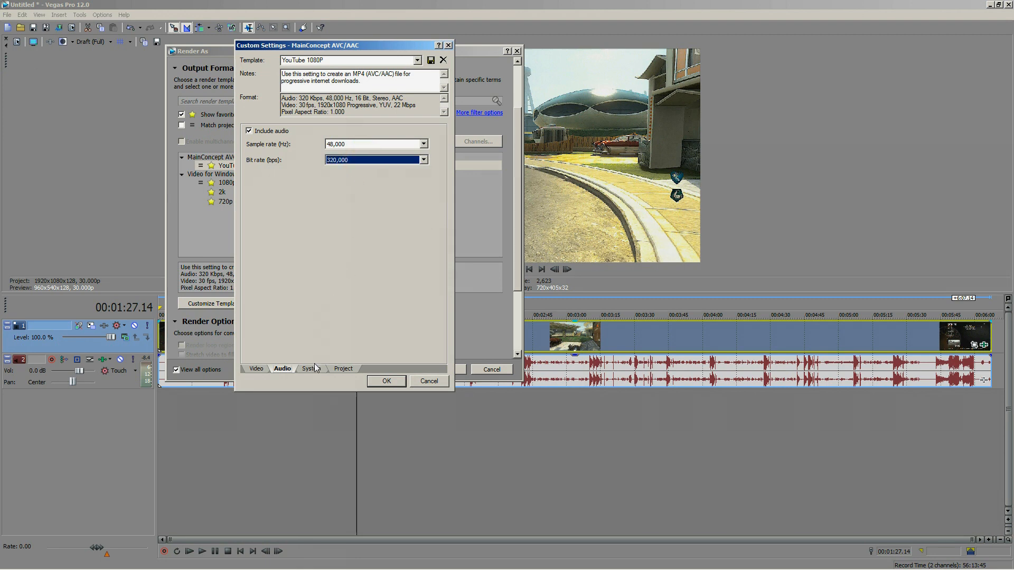
click(343, 368)
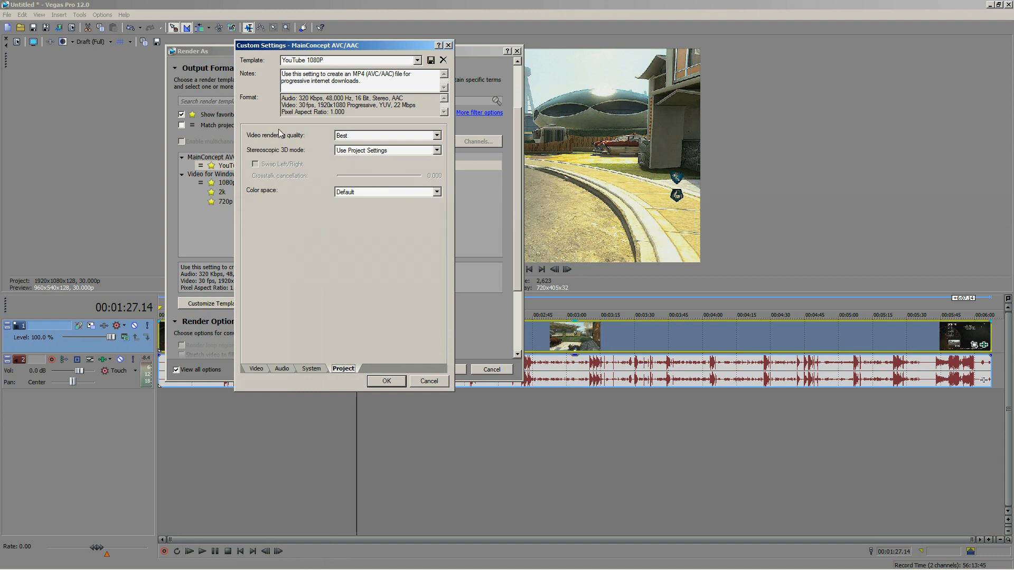
Confirm the YouTube 1080P settings and select the Video for Windows 1080p template
click(437, 136)
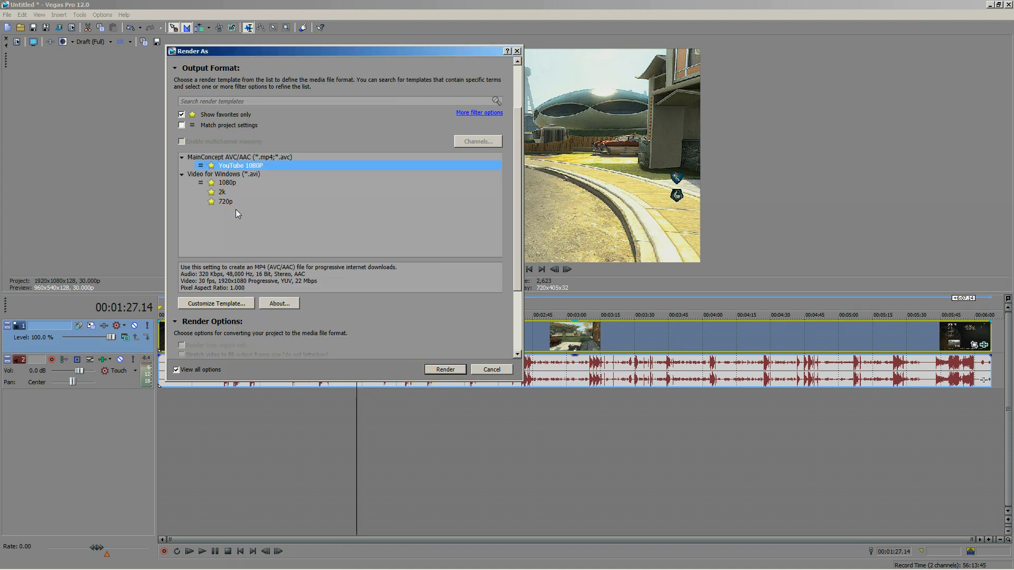
click(228, 183)
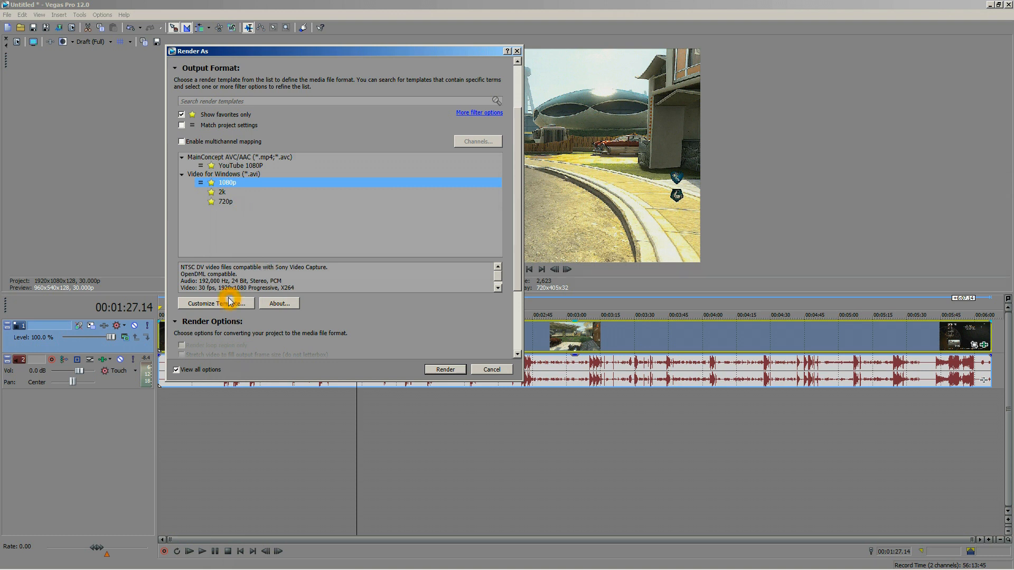
Give the 1080p AVI template HD 1080 (1,920x1,080) frame size and the x264vfw H.264 codec
click(216, 303)
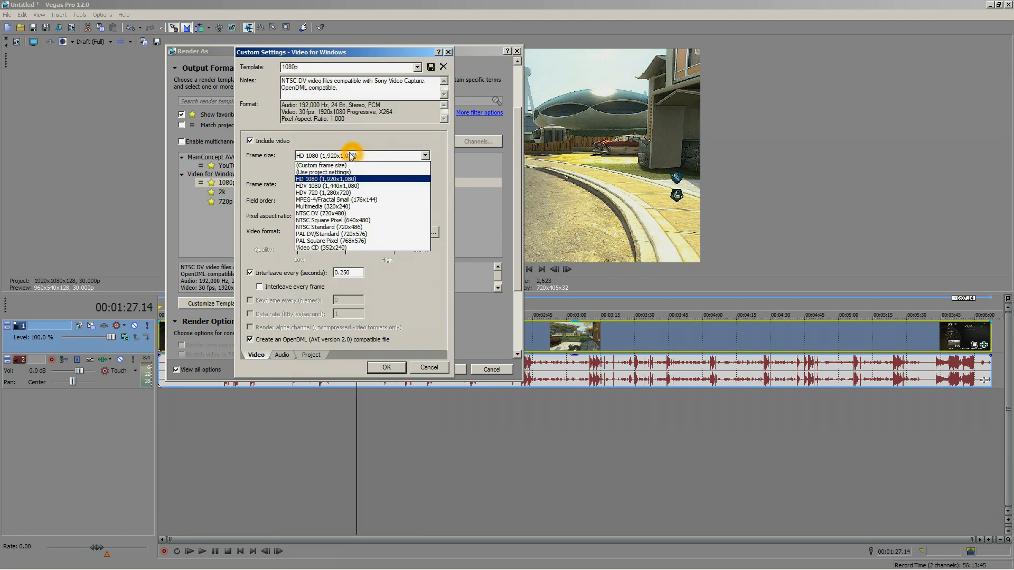
click(331, 178)
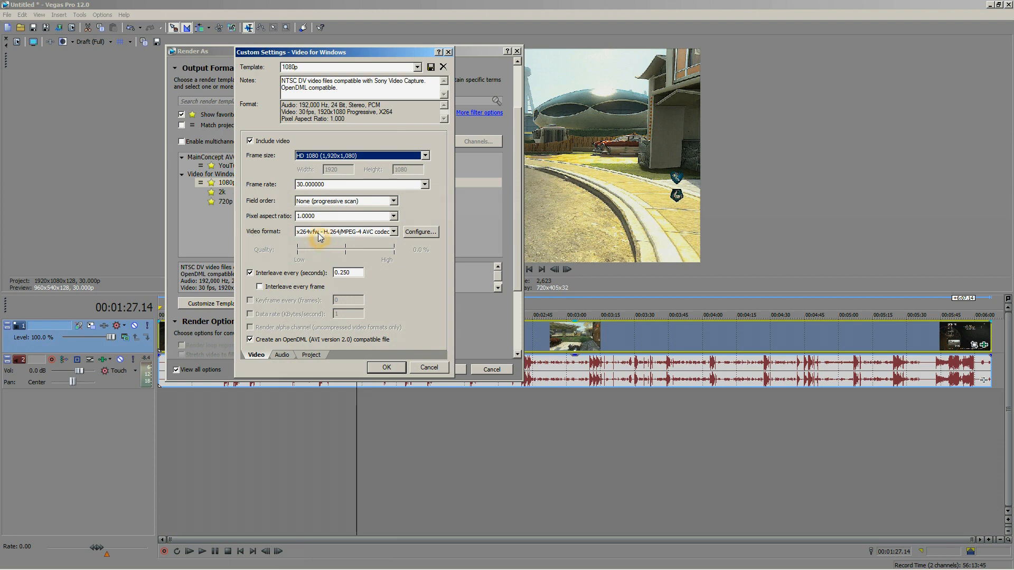
click(393, 232)
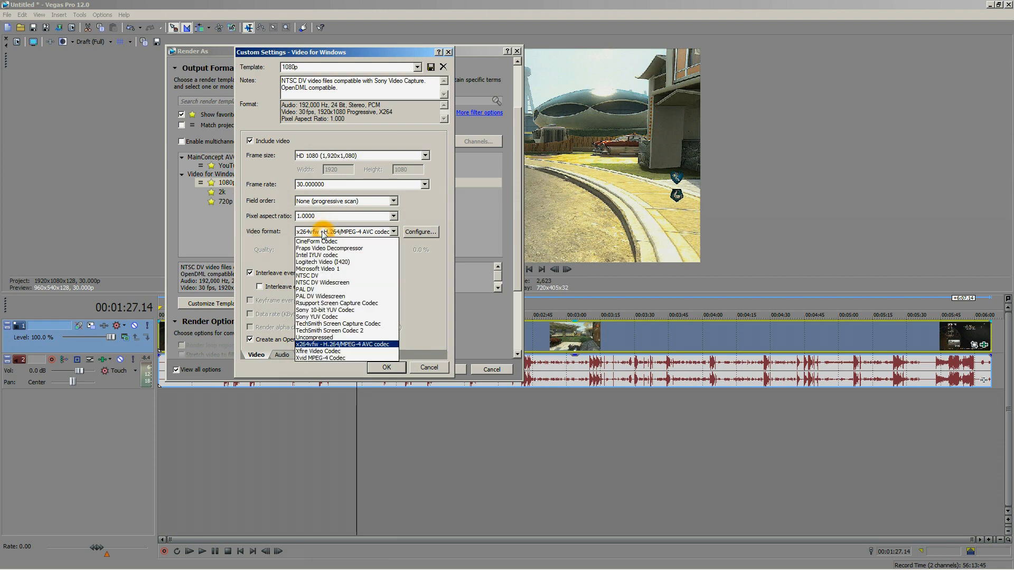
click(344, 344)
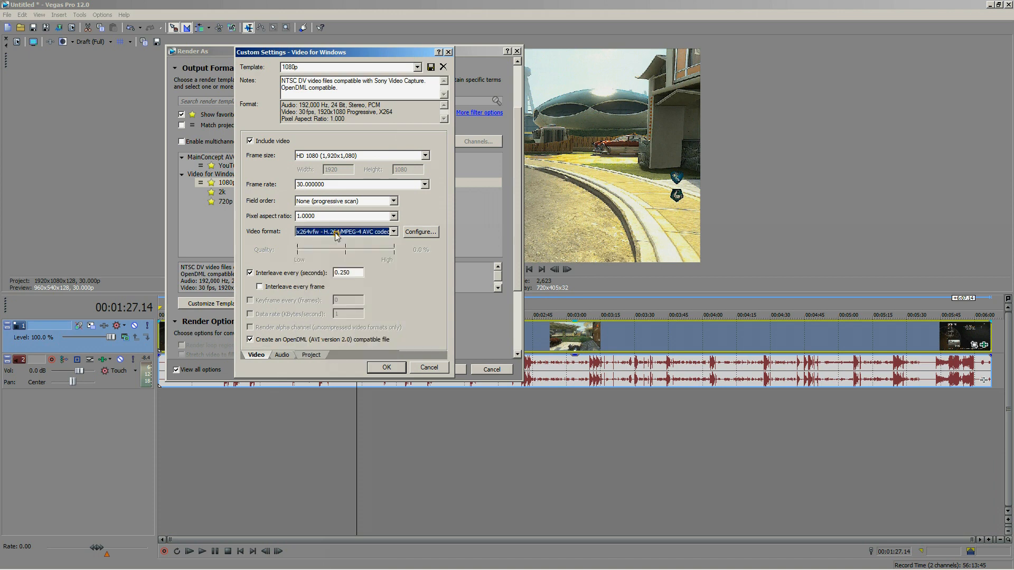
click(420, 231)
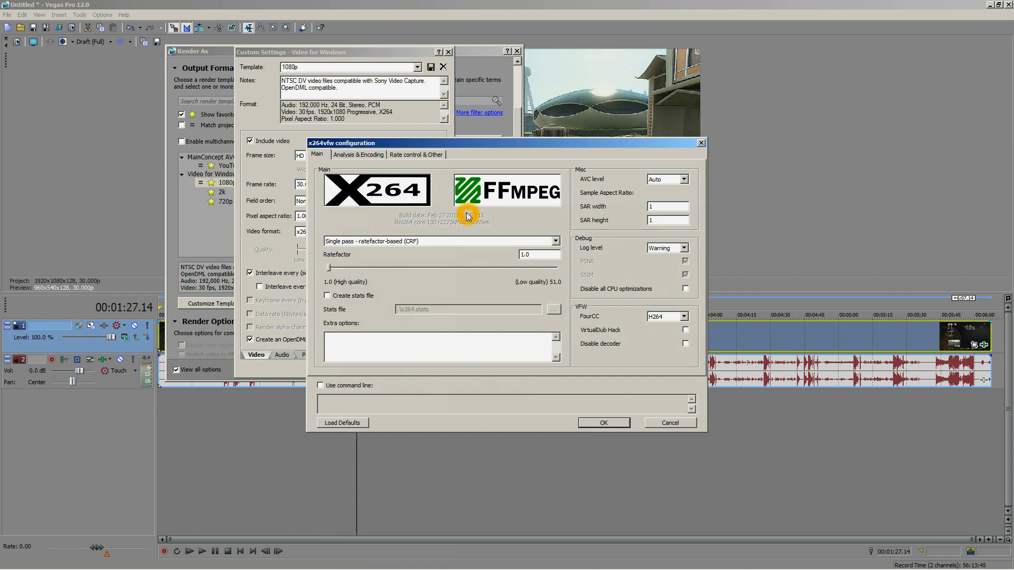
mouse_move(550, 252)
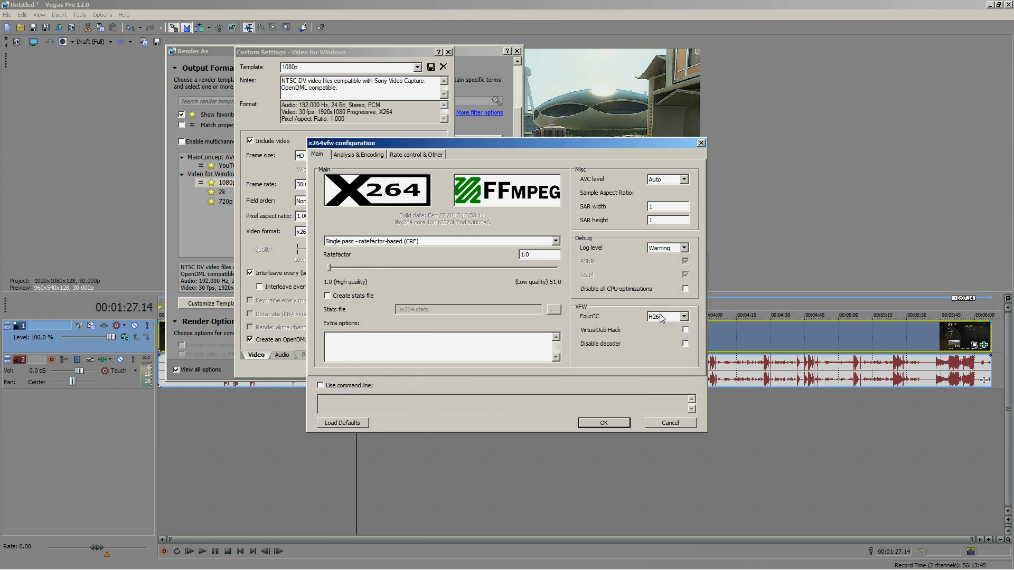
Set the x264vfw FourCC to H264, keeping single-pass CRF at ratefactor 1.0
click(662, 316)
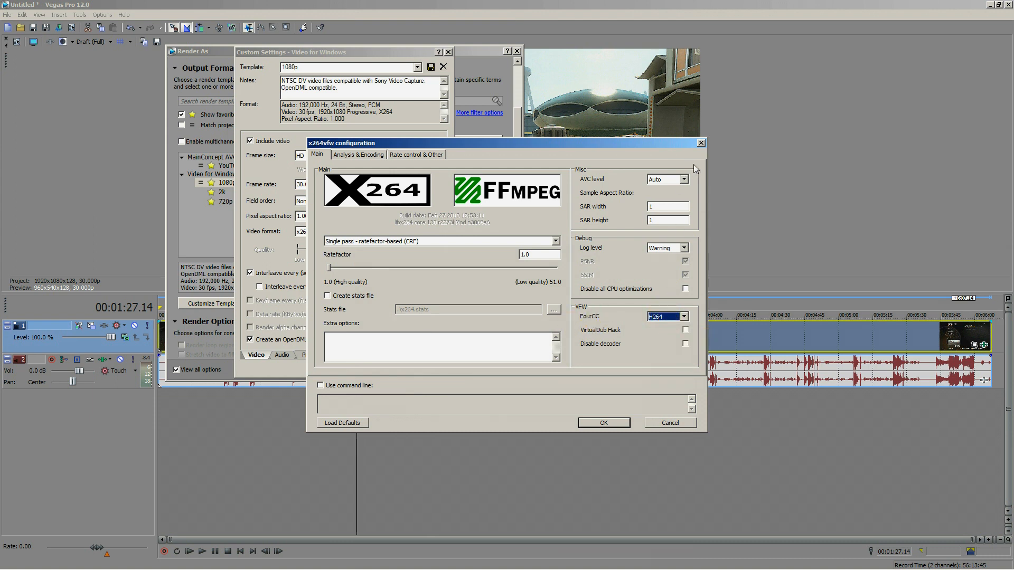
mouse_move(724, 145)
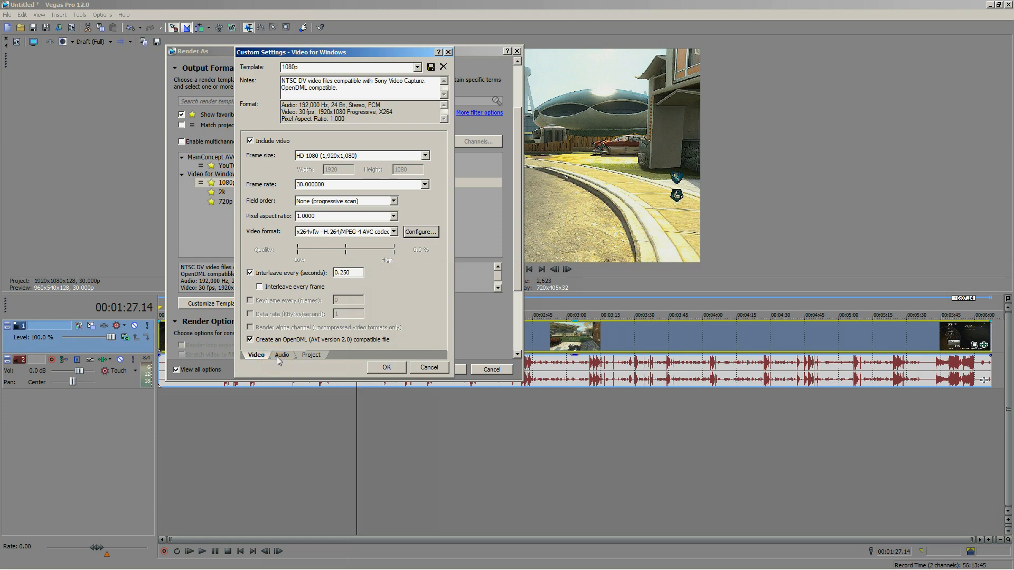
Set the template audio to uncompressed PCM, 192,000 Hz sample rate, 24-bit depth
click(282, 355)
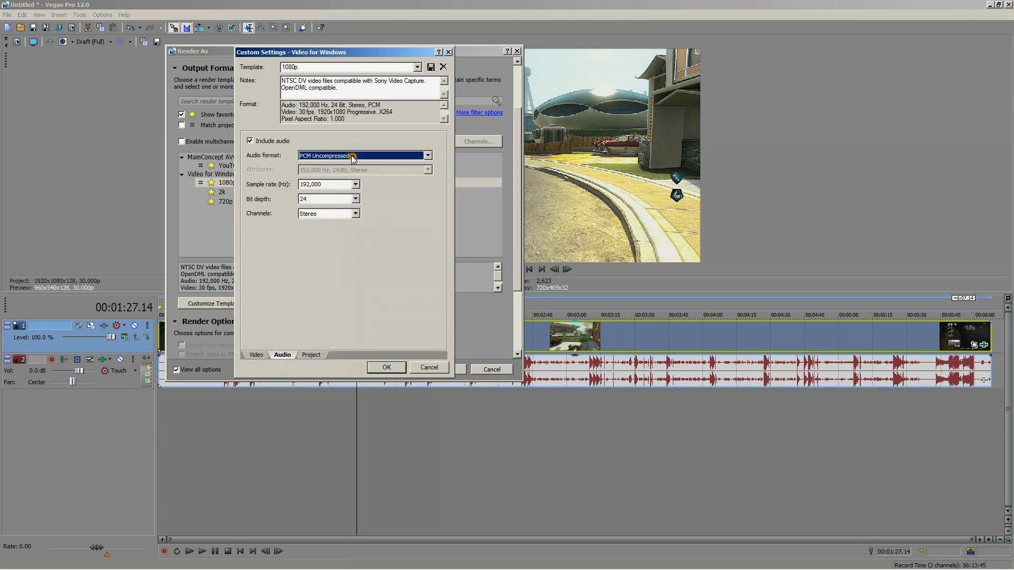
click(324, 184)
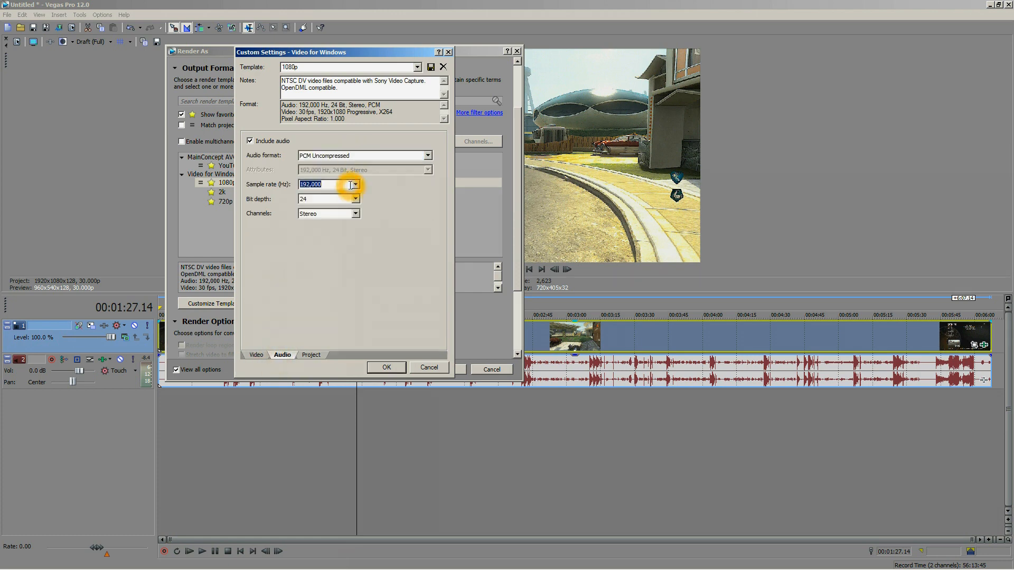
click(354, 185)
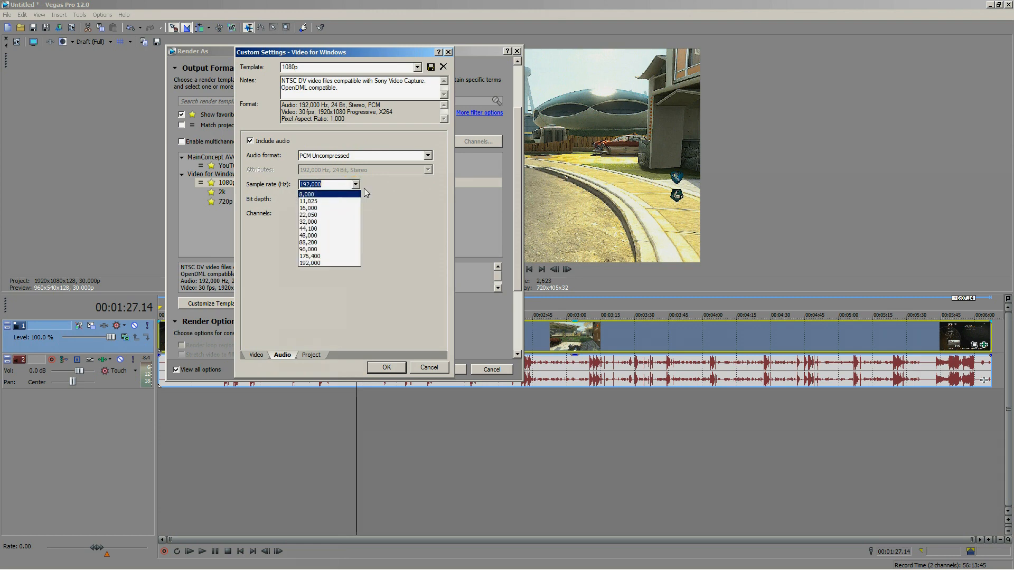
click(319, 262)
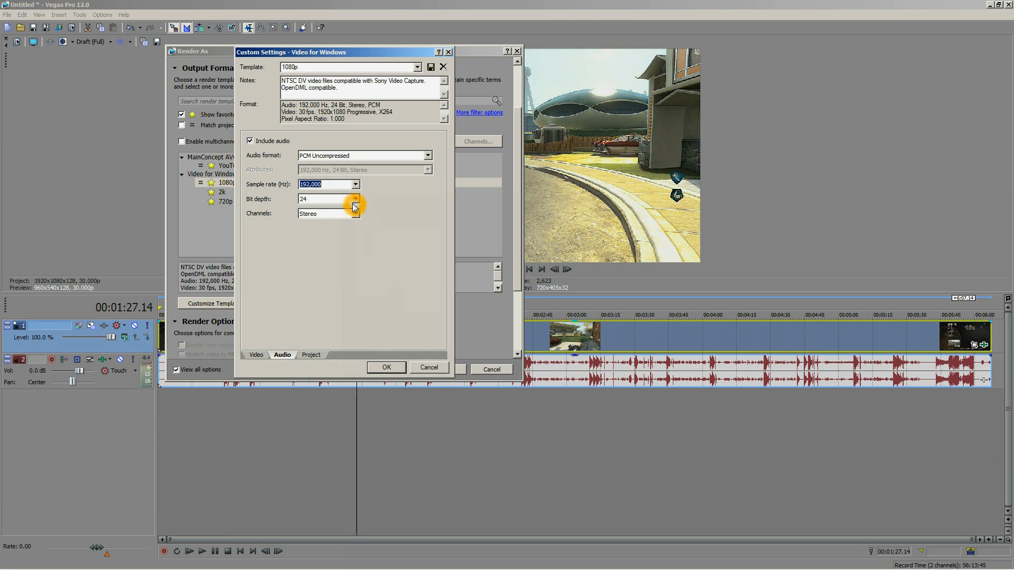
click(325, 199)
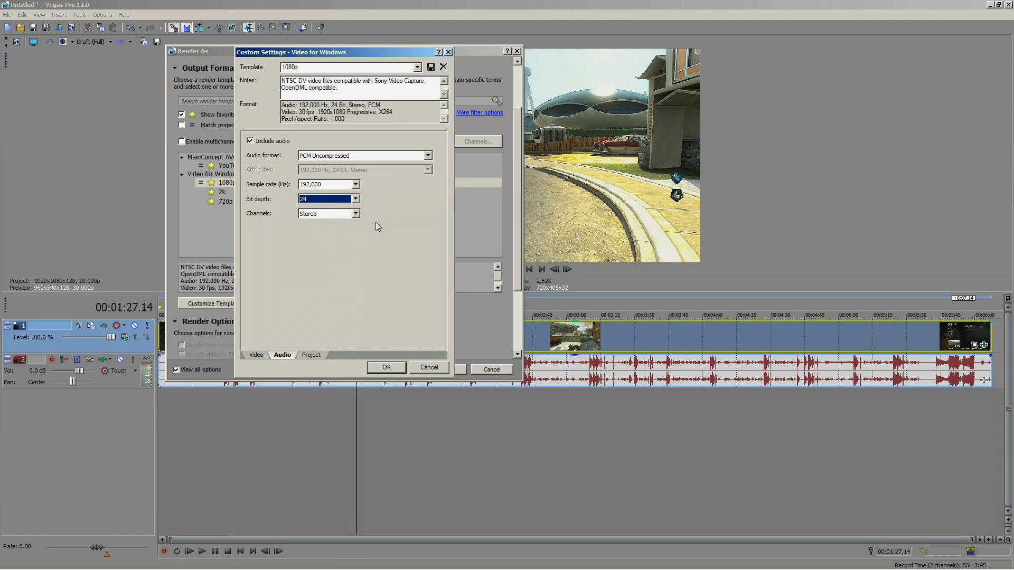
click(324, 213)
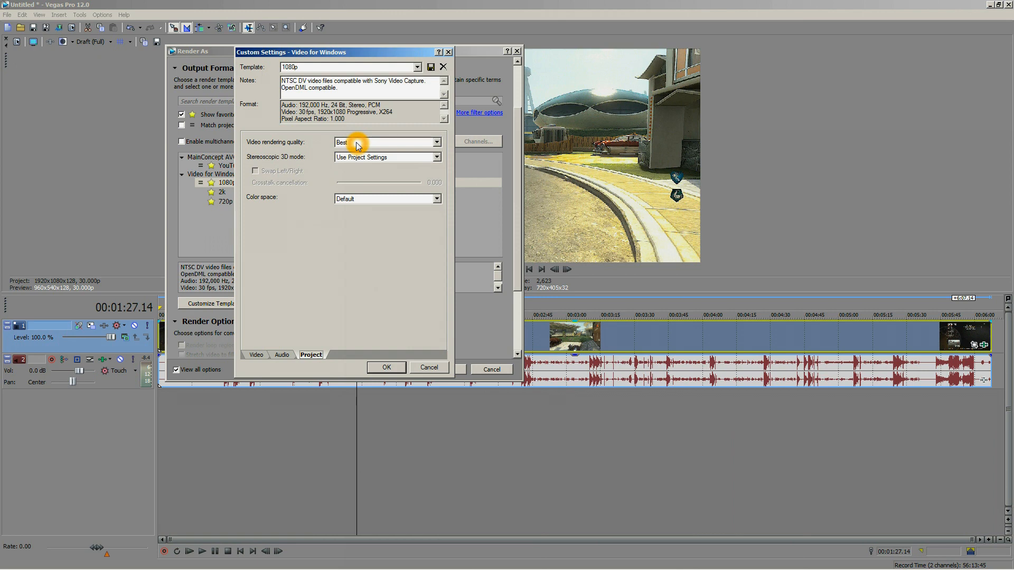
mouse_move(382, 348)
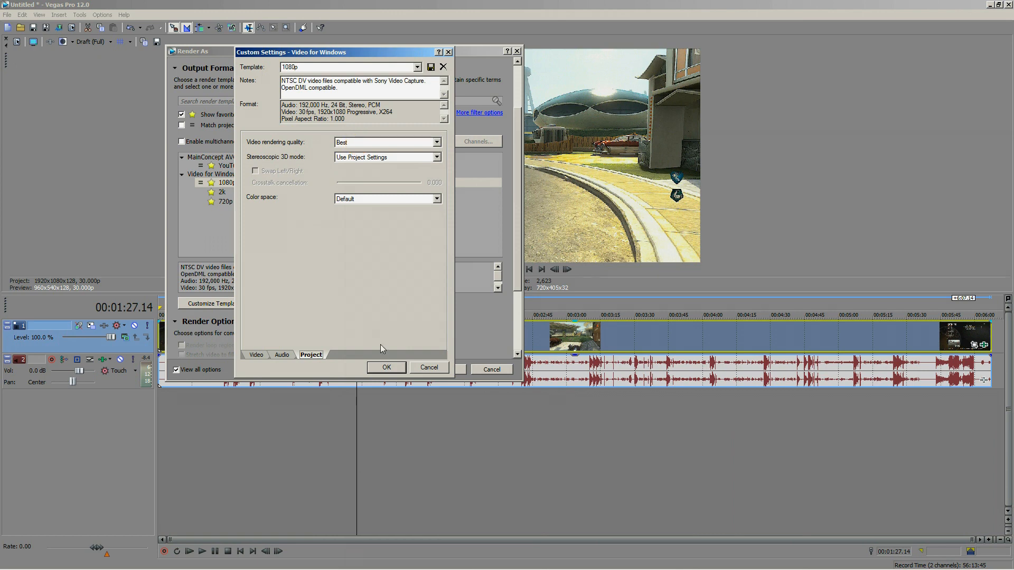
Save the 1080p template's custom settings and close the Render As dialog
click(387, 366)
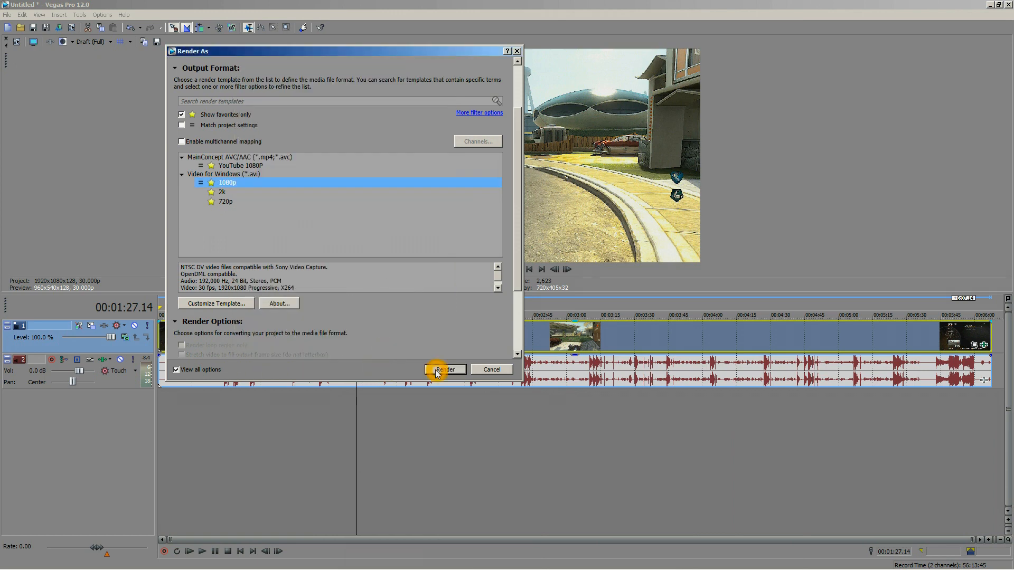
click(445, 369)
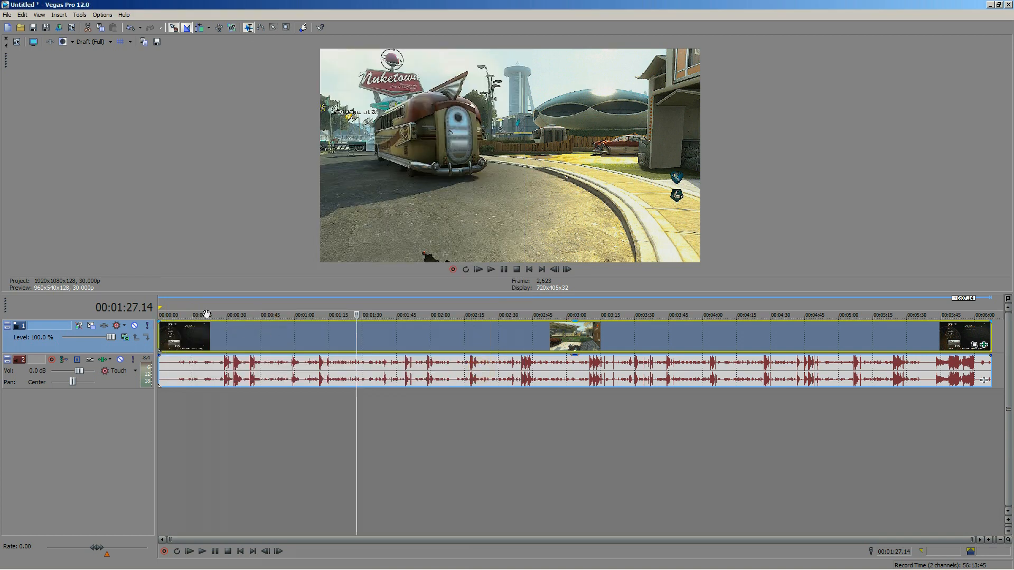